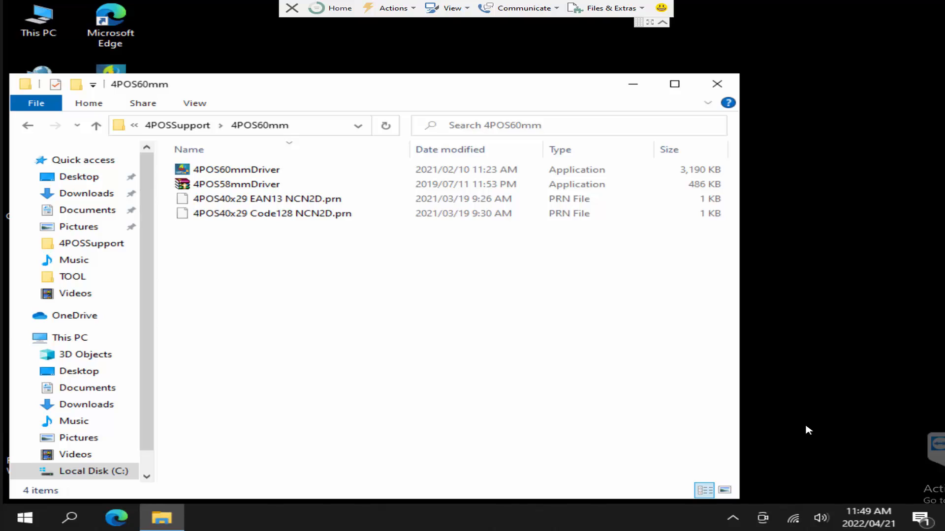
mouse_move(782, 439)
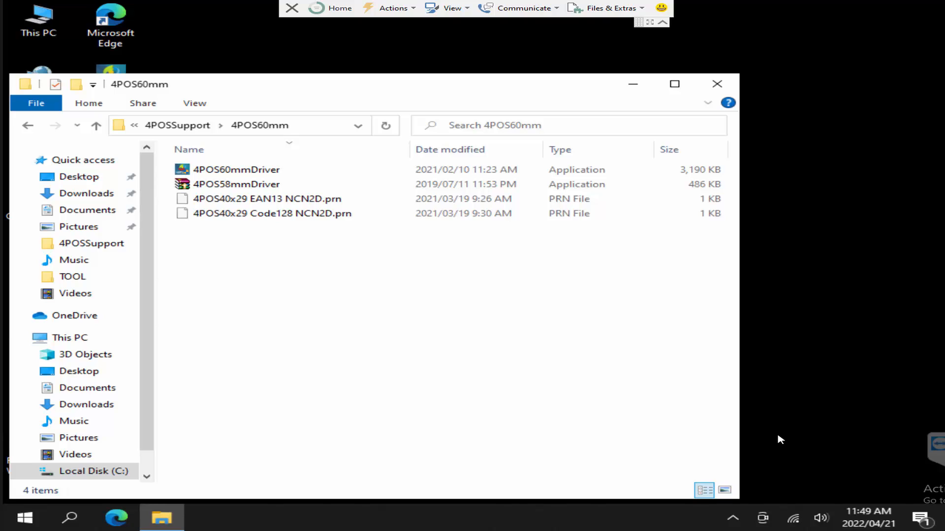
mouse_move(753, 433)
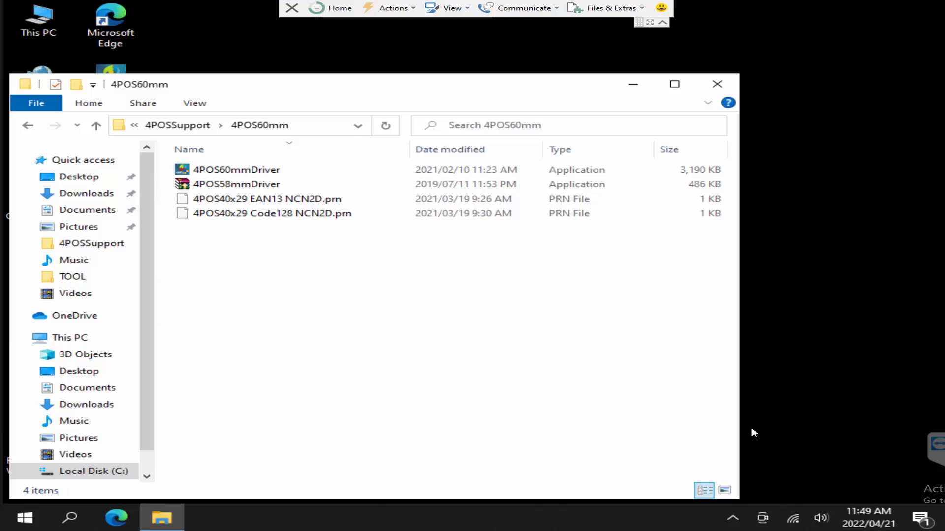
mouse_move(628, 386)
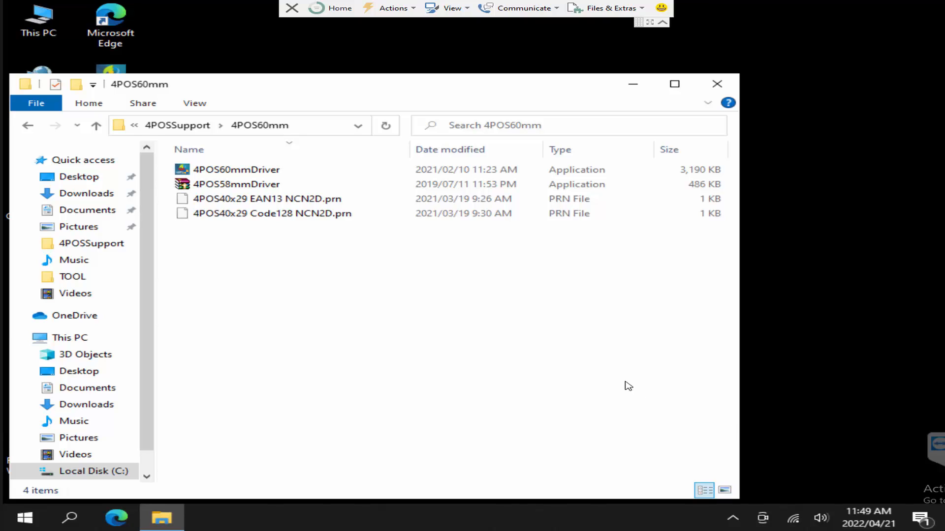
mouse_move(627, 378)
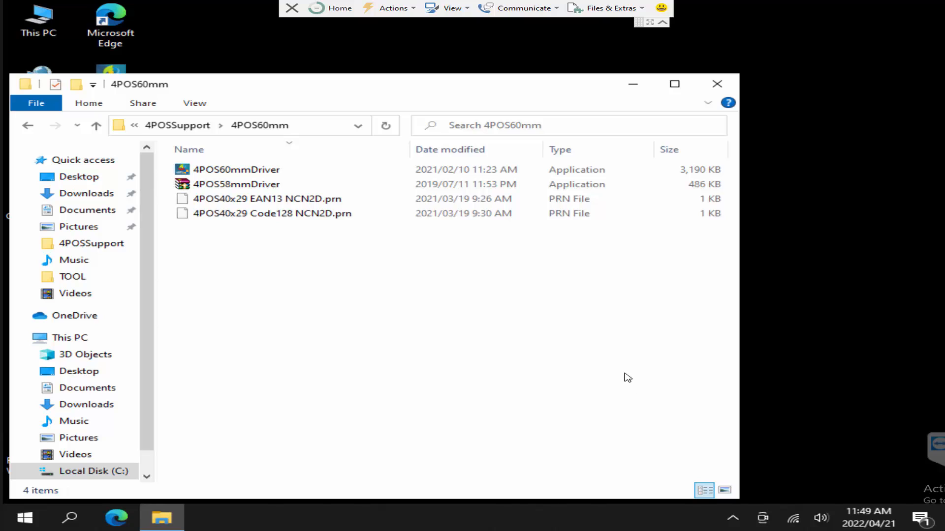
mouse_move(583, 372)
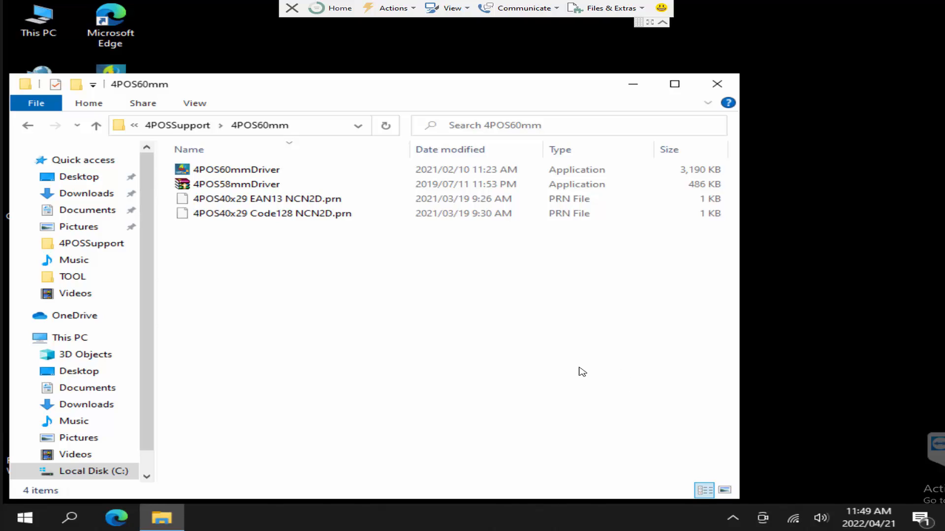
mouse_move(284, 261)
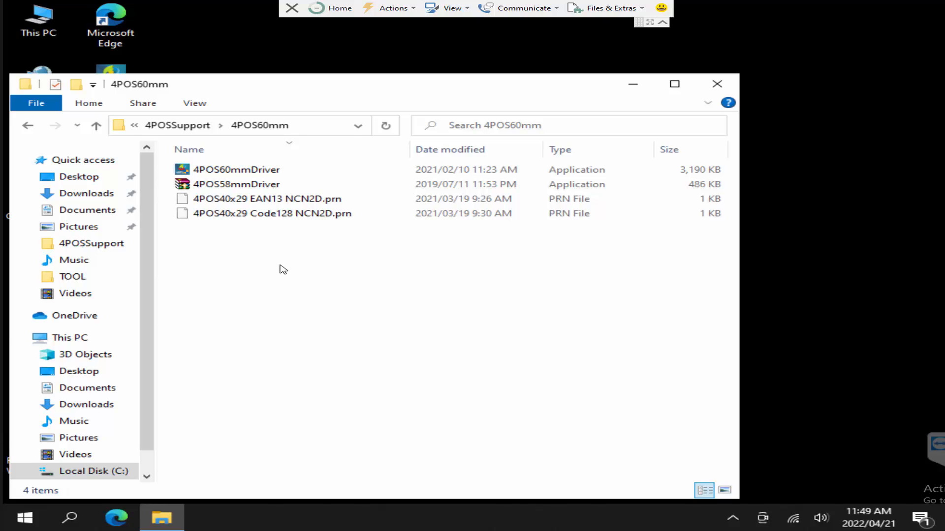
mouse_move(285, 263)
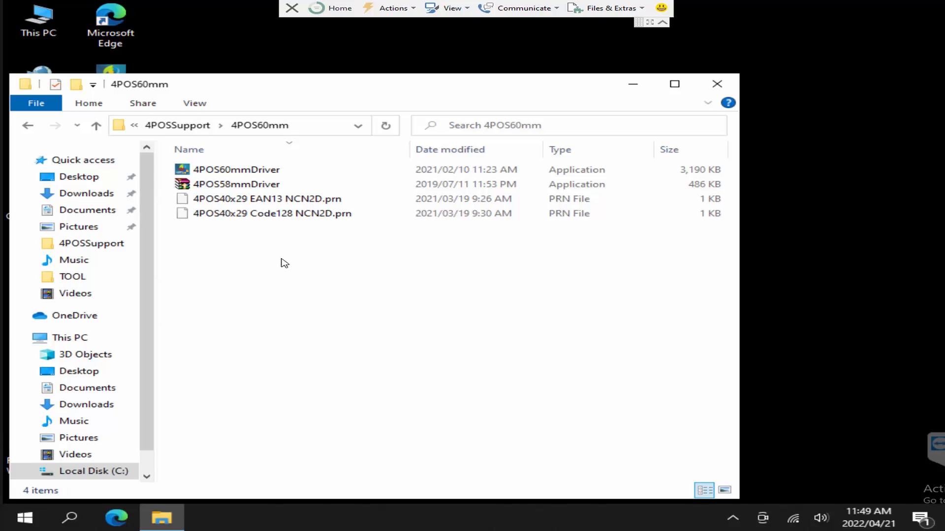
mouse_move(361, 244)
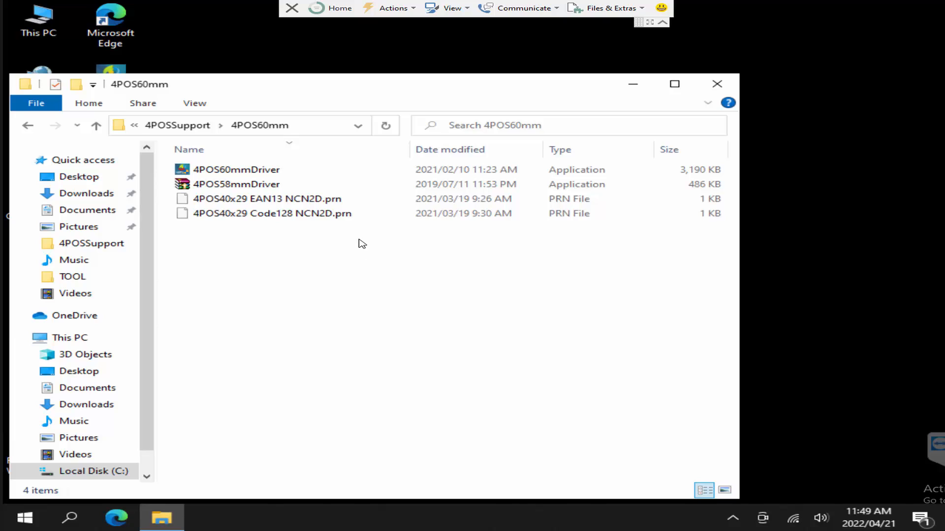
Step: Toggle selection between the 4POS60mmDriver and 4POS58mmDriver installers in the 4POS60mm folder
left_click(237, 170)
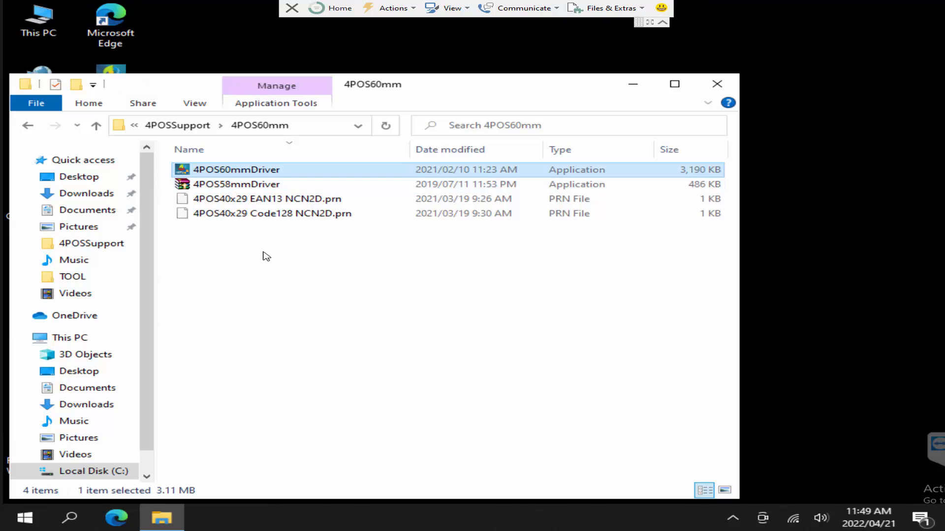
left_click(236, 184)
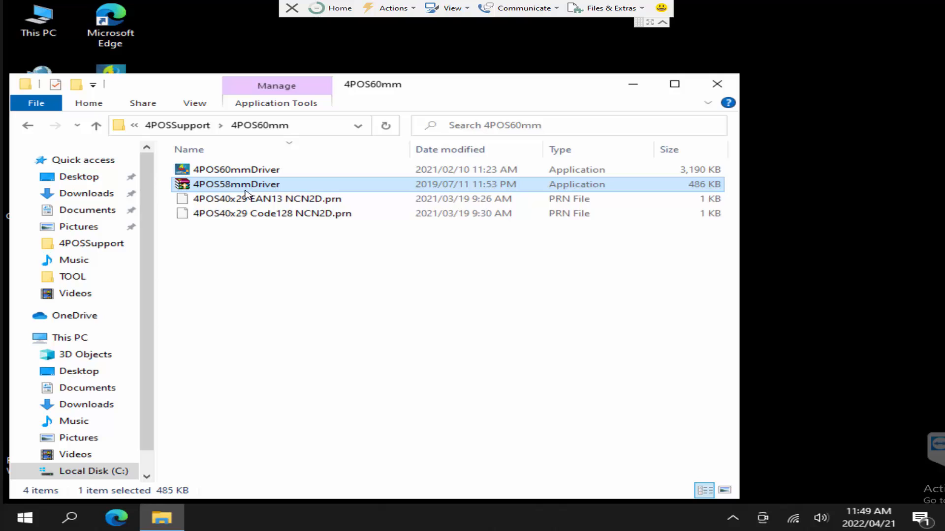
mouse_move(318, 297)
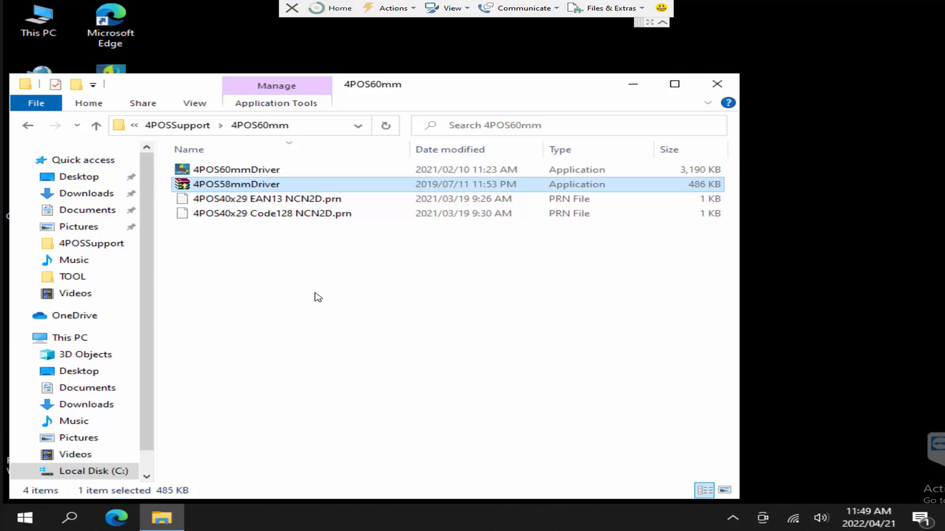
mouse_move(319, 291)
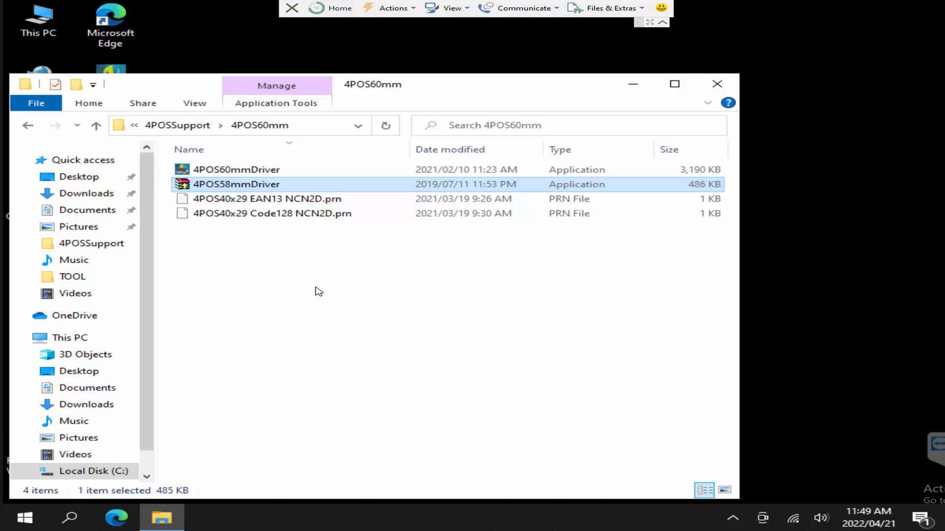
left_click(236, 169)
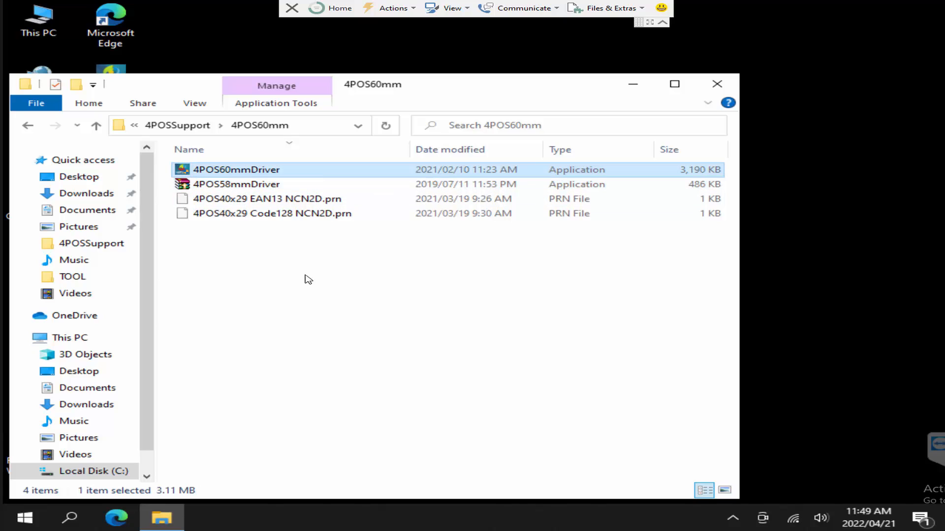
mouse_move(419, 329)
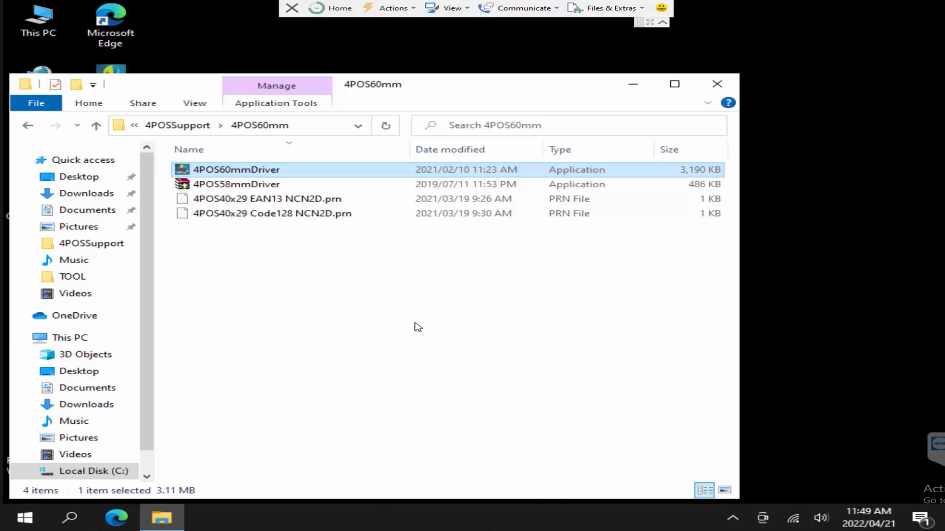
left_click(236, 184)
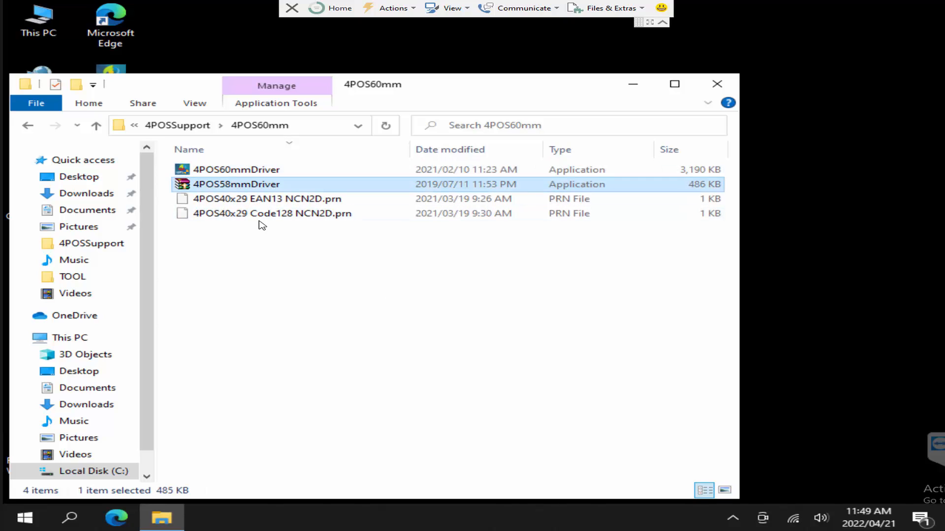
mouse_move(377, 323)
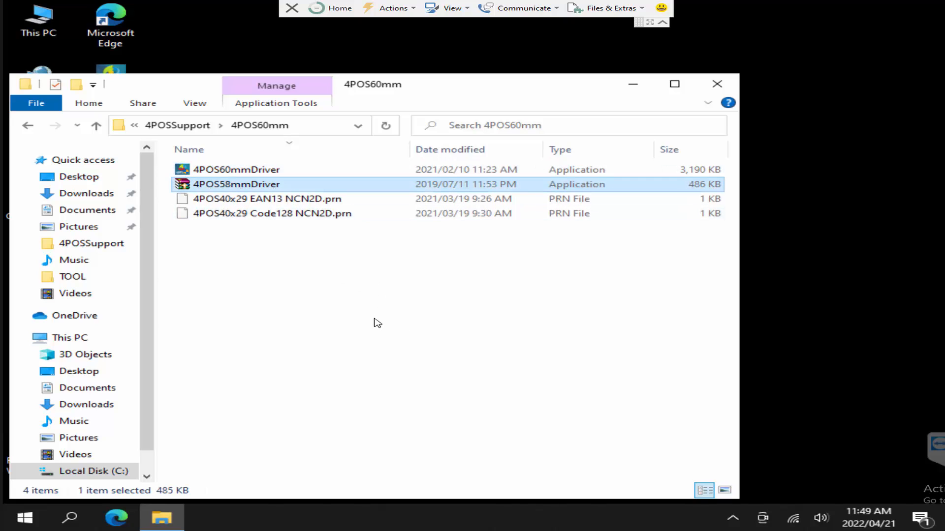
mouse_move(371, 321)
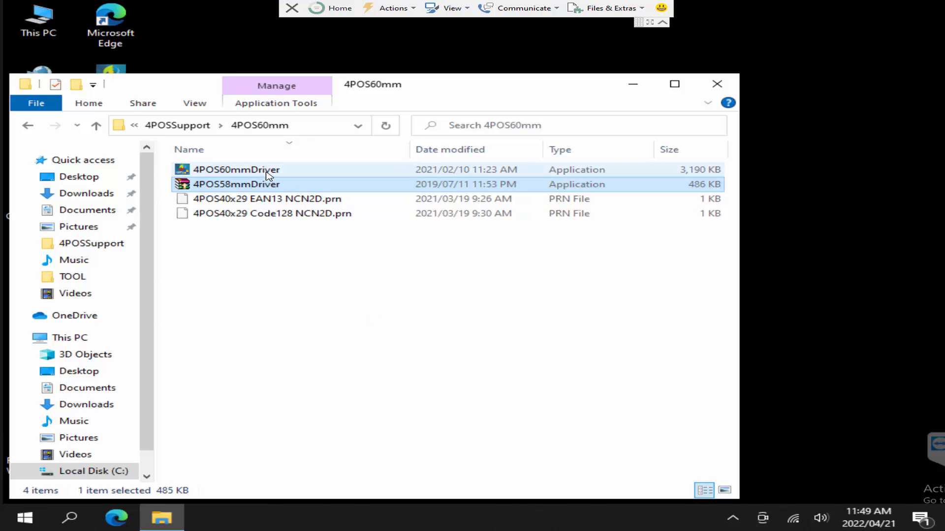
left_click(236, 169)
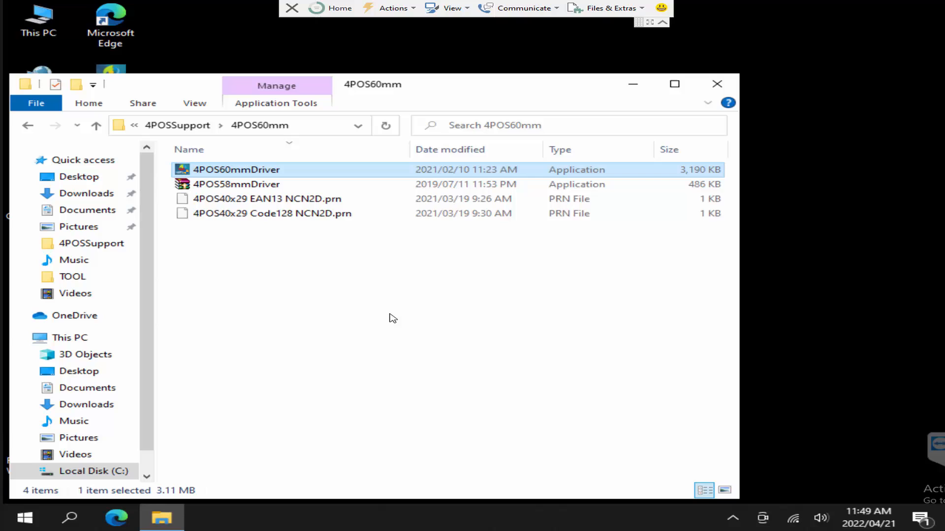
mouse_move(398, 306)
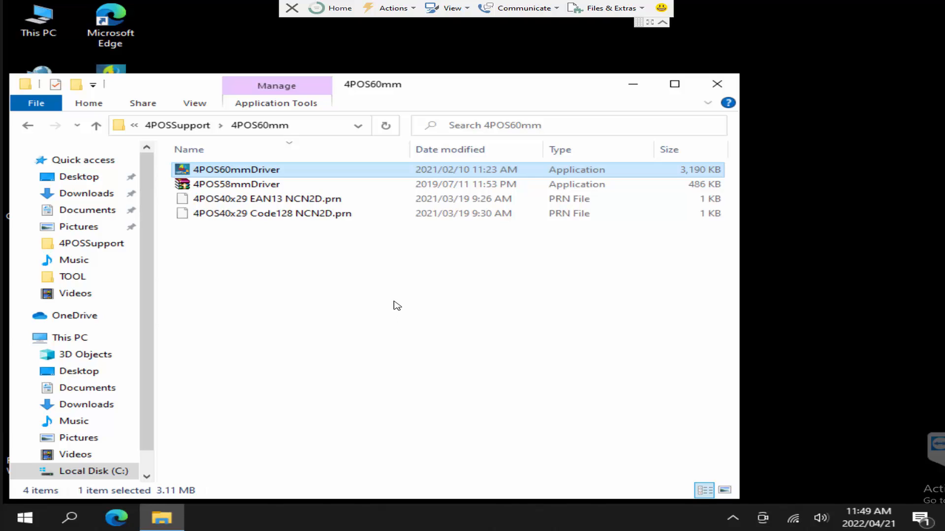
mouse_move(406, 276)
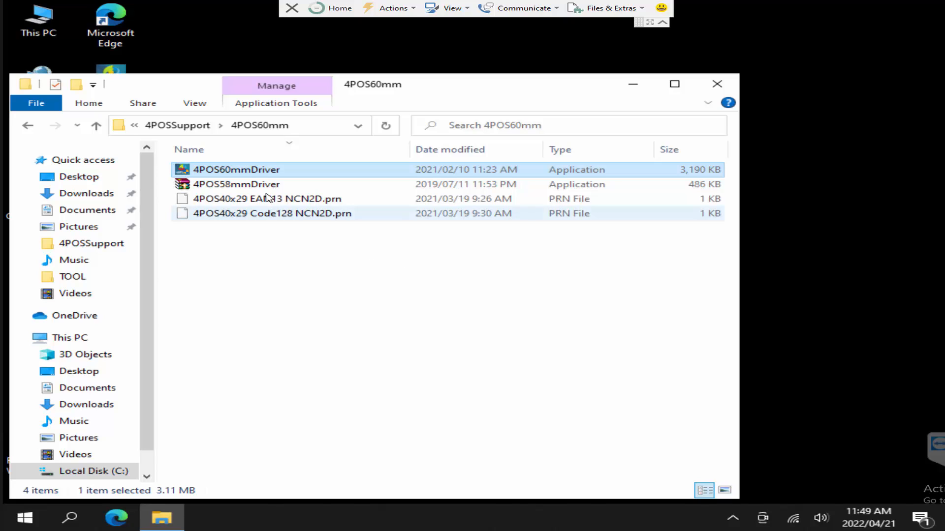
left_click(236, 185)
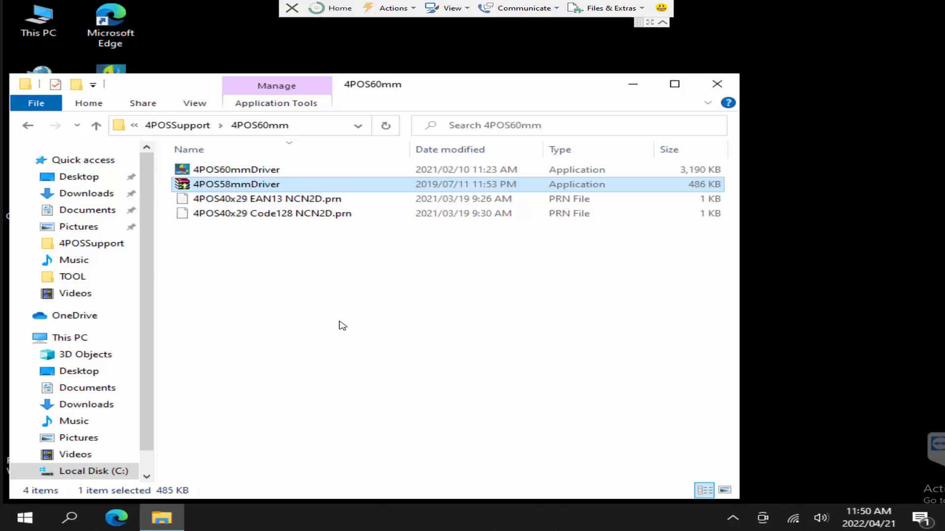
mouse_move(327, 309)
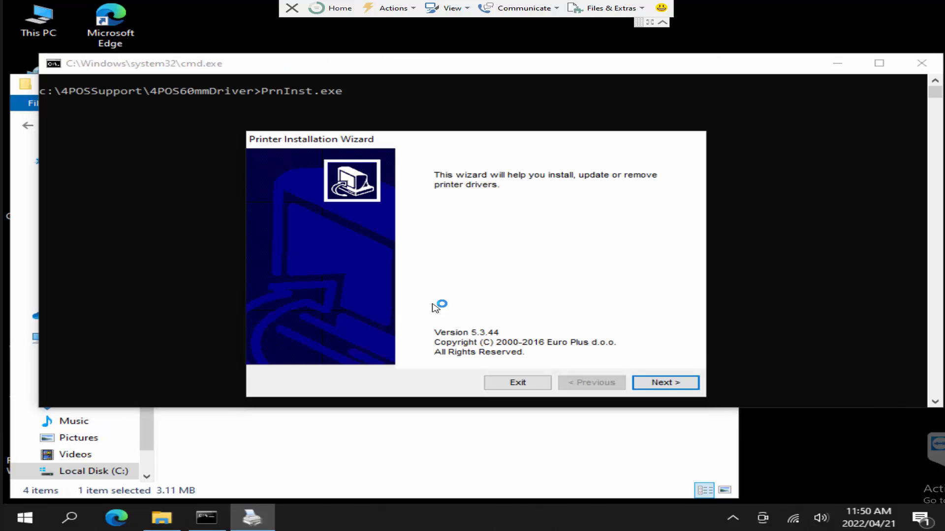
Step: Advance past the welcome page, choose Install Printer Driver and pick the printer's port
left_click(666, 382)
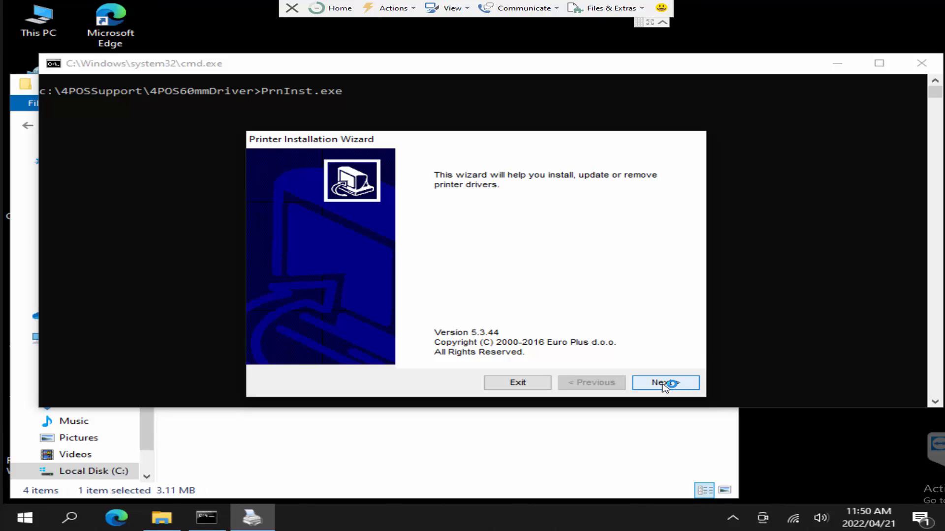
left_click(665, 383)
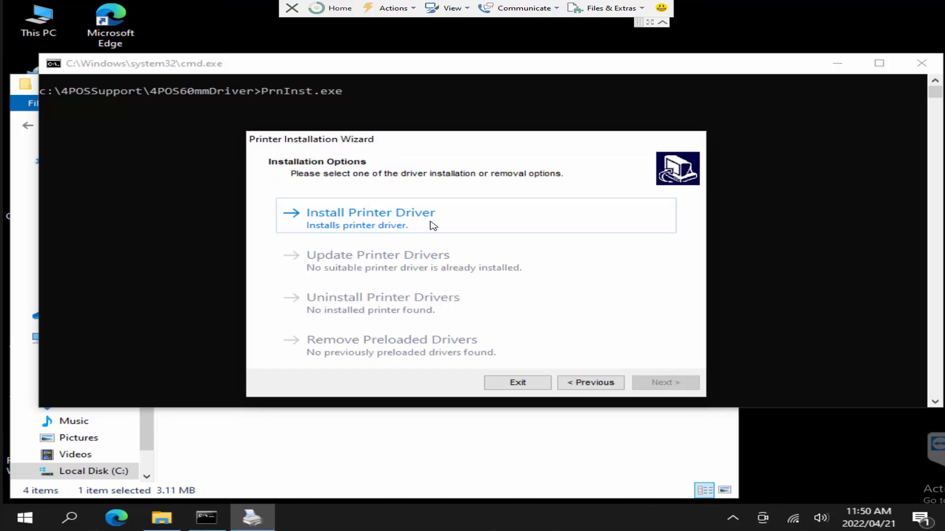
left_click(370, 215)
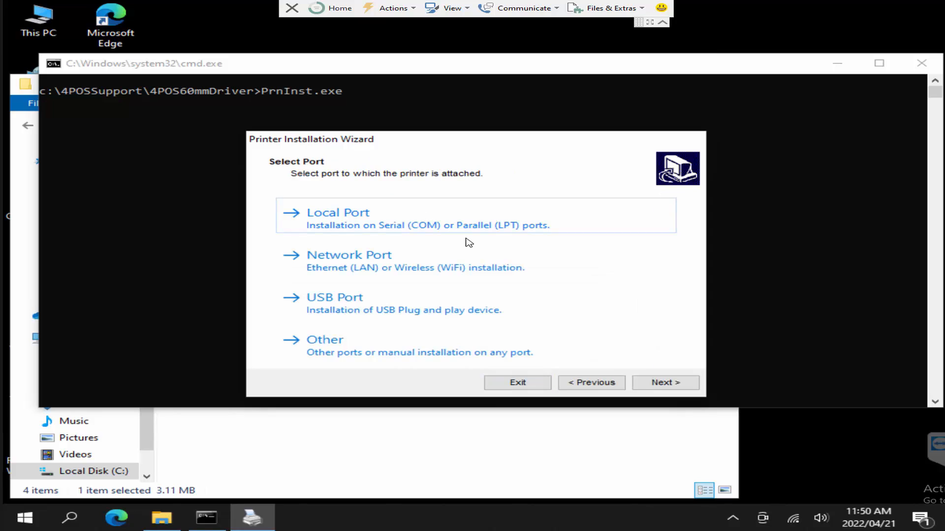
left_click(335, 297)
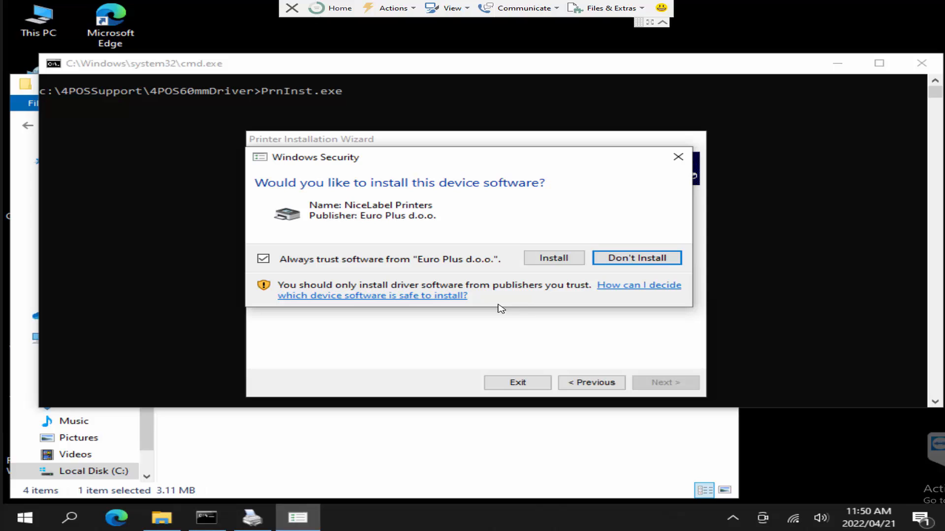
mouse_move(559, 258)
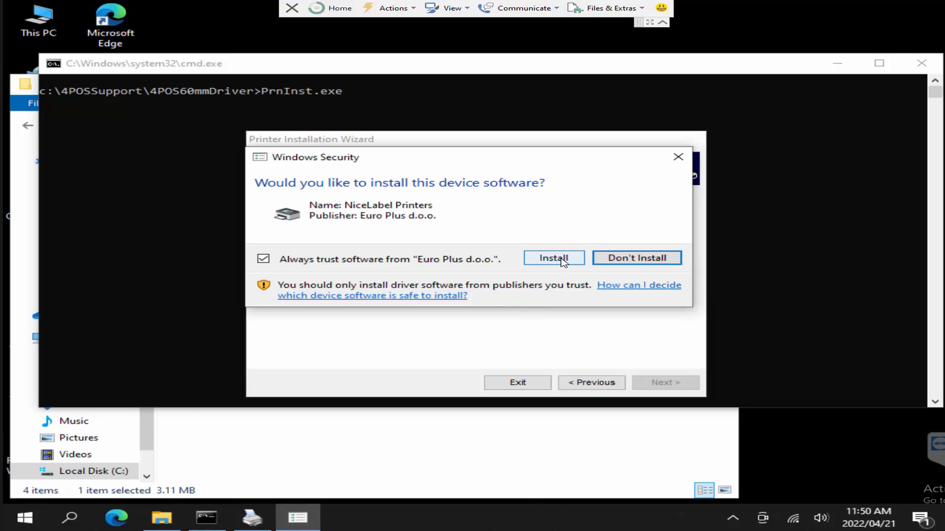
Step: Approve installing the NiceLabel Printers software from Euro Plus d.o.o
left_click(553, 258)
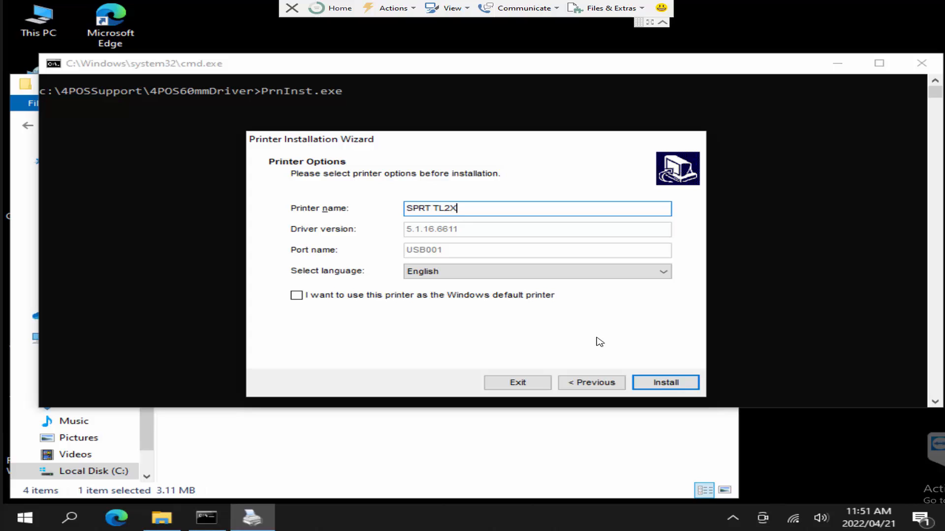
mouse_move(602, 339)
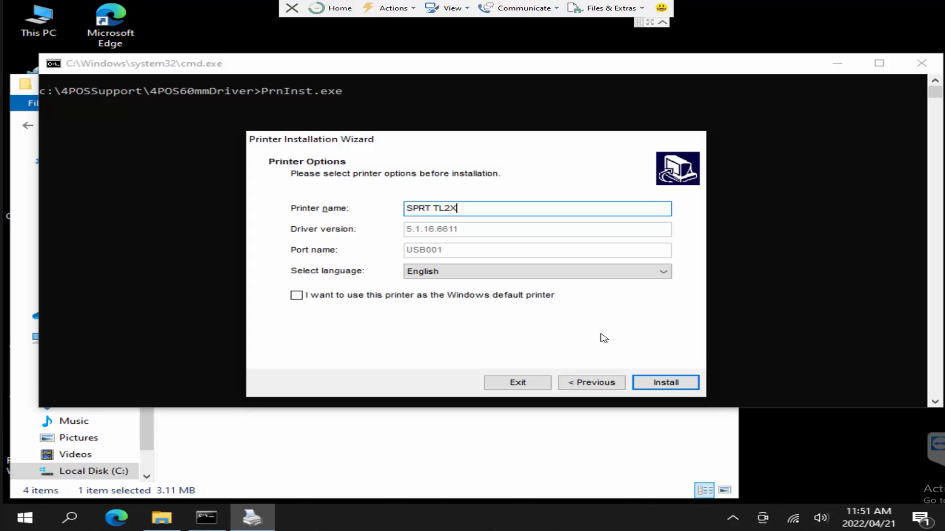
mouse_move(576, 327)
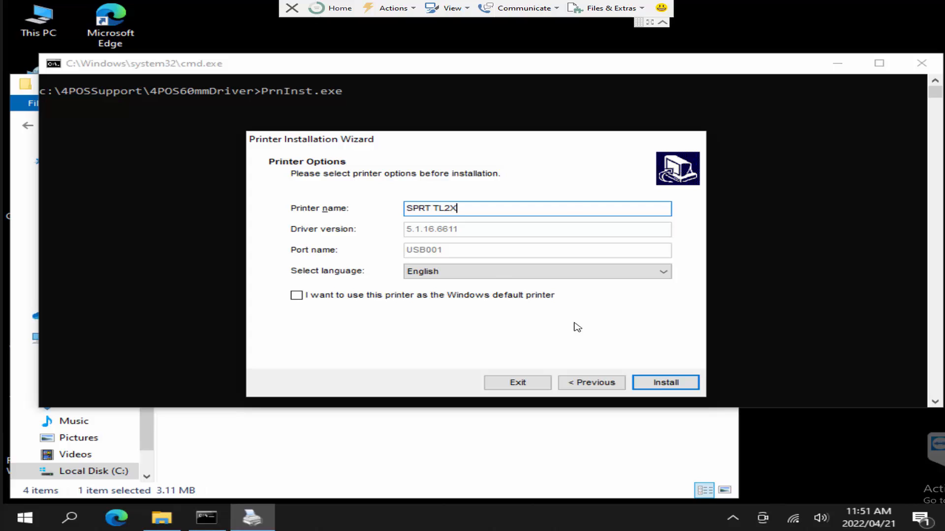
mouse_move(566, 339)
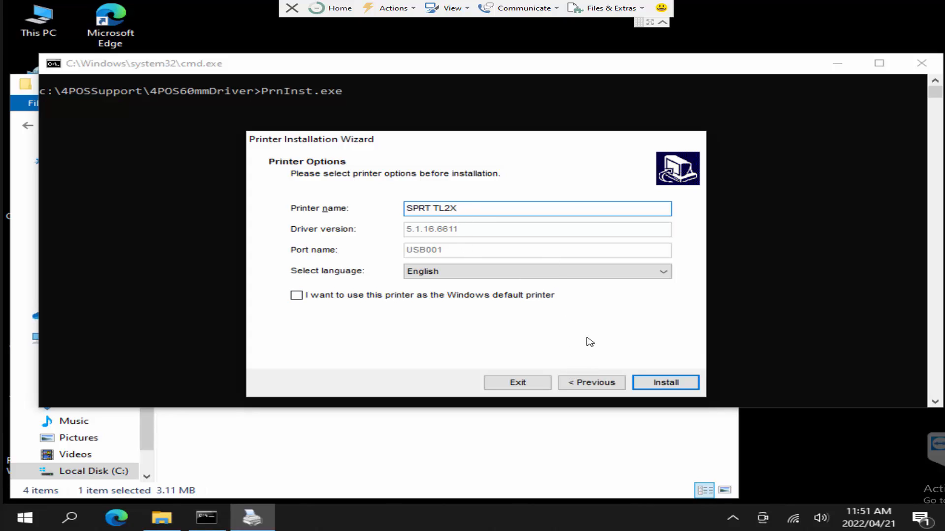
Step: Keep printer options as SPRT TL2X on USB001, English, not the Windows default printer
left_click(537, 208)
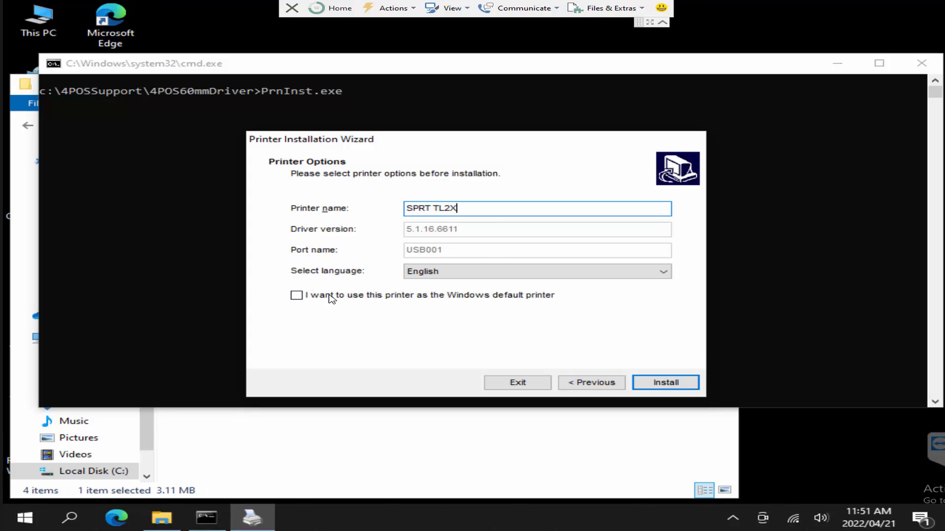
Step: Install the SPRT TL2X driver and accept the locked-driver spooler warning
left_click(665, 381)
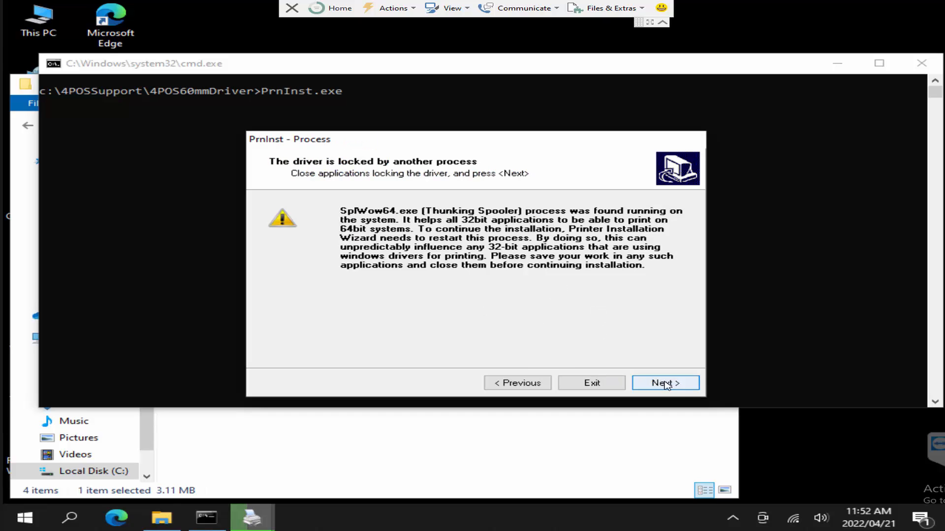
left_click(665, 382)
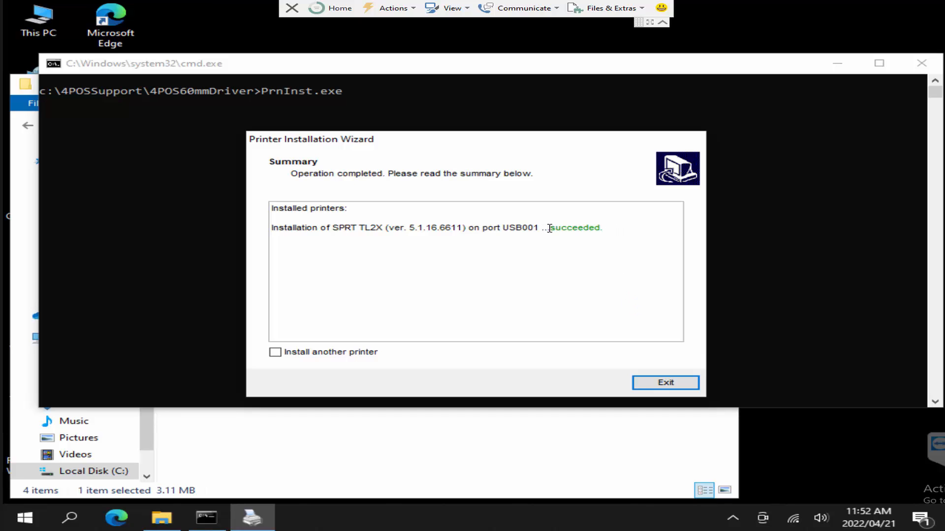
Step: Exit the wizard after SPRT TL2X installed successfully on USB001
left_click(665, 383)
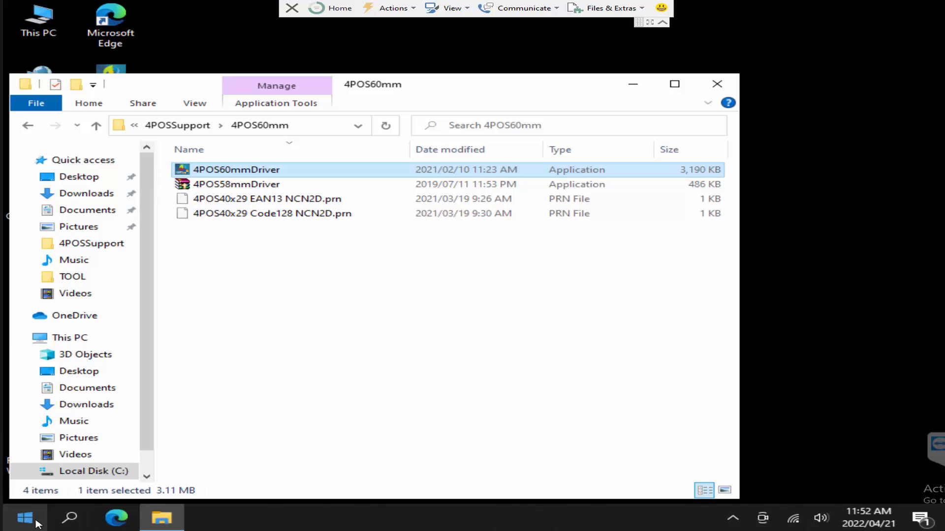
Step: Navigate the Explorer window to Control Panel by entering 'control' in the address bar
right_click(21, 518)
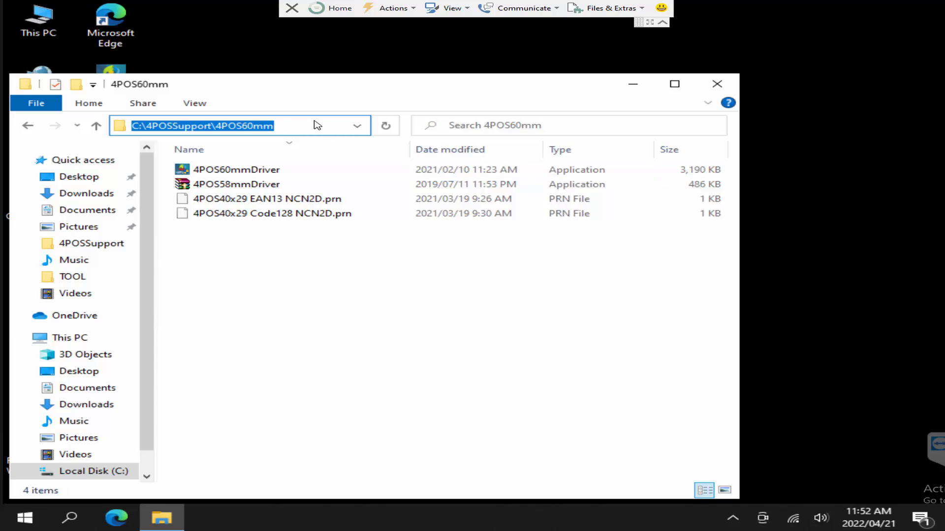
type("control")
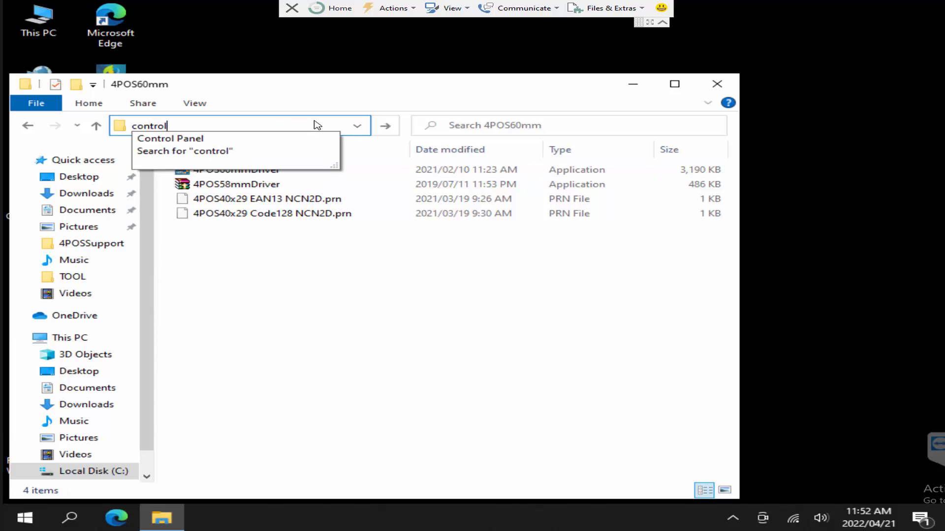
left_click(170, 138)
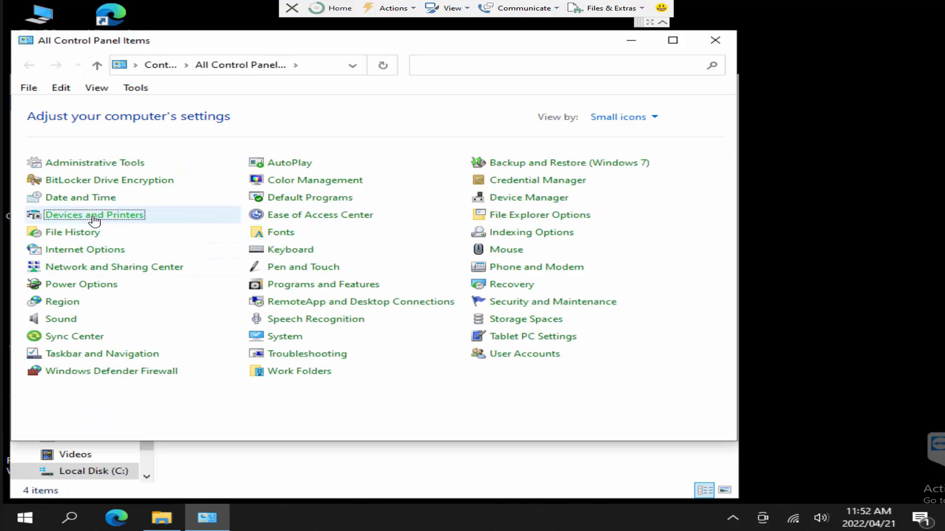
Step: Enter Devices and Printers and bring up the SPRT TL2X printer's actions
double_click(95, 214)
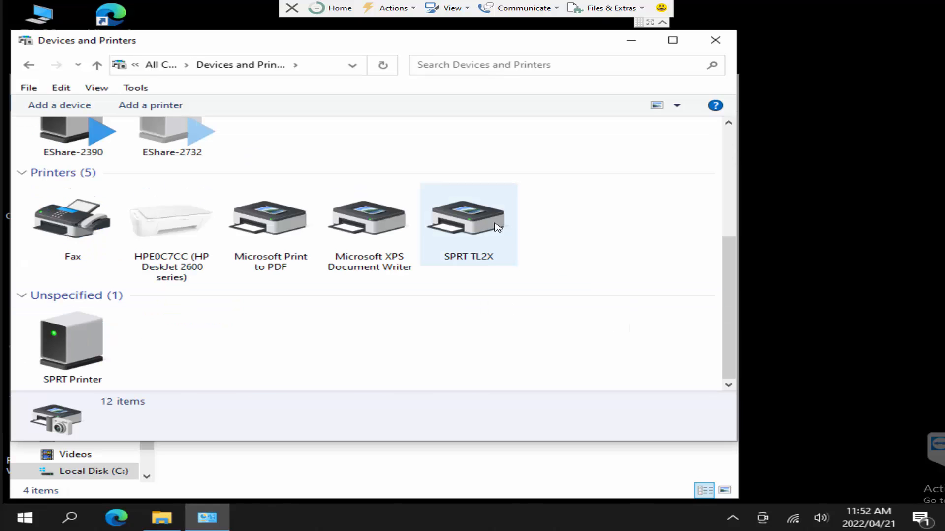
mouse_move(488, 223)
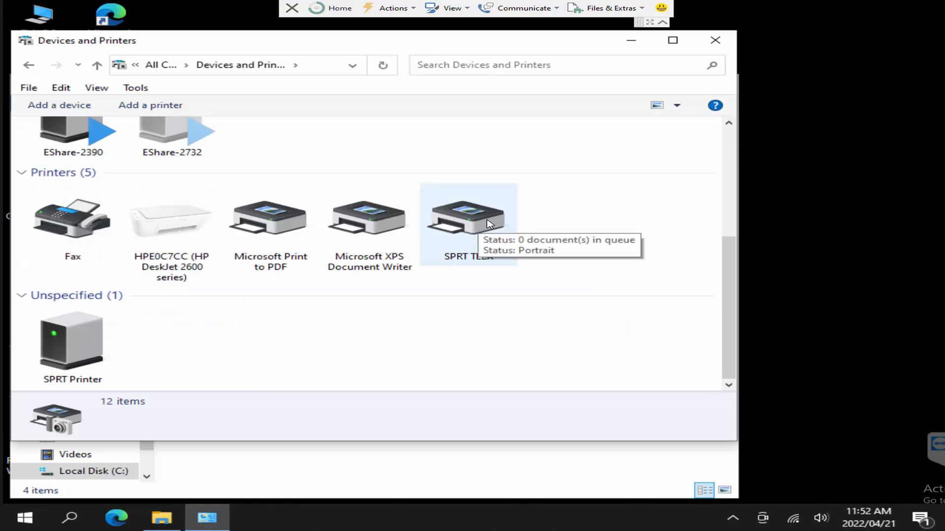
right_click(488, 224)
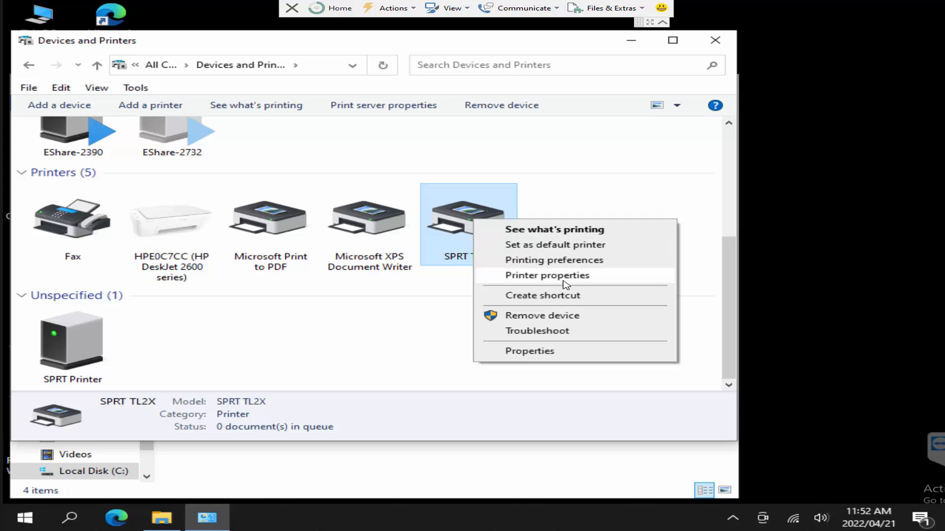
Step: In SPRT TL2X's properties confirm port USB001, send a test page and close with OK
left_click(547, 276)
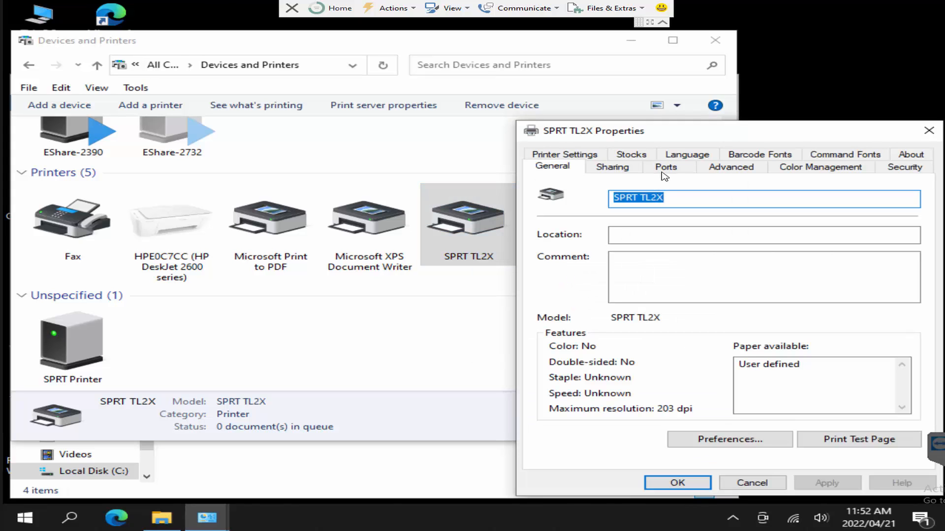
left_click(665, 167)
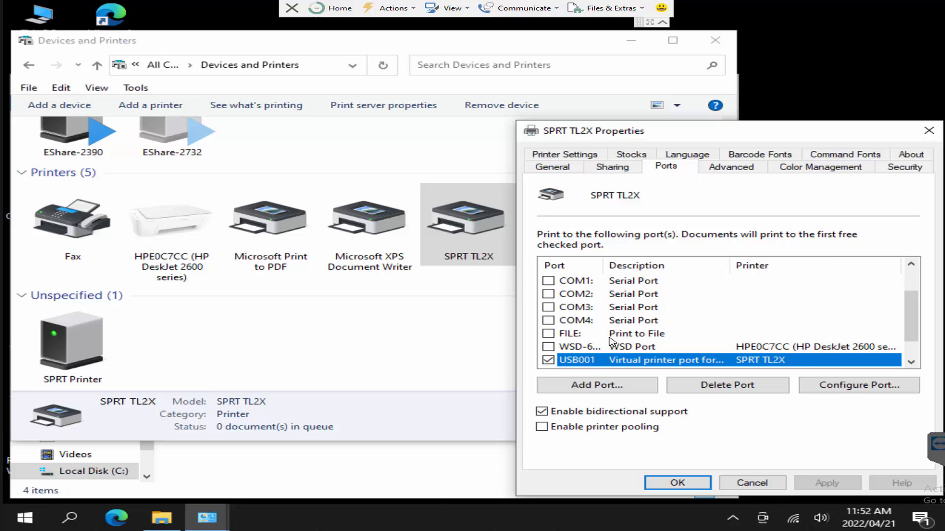
mouse_move(775, 367)
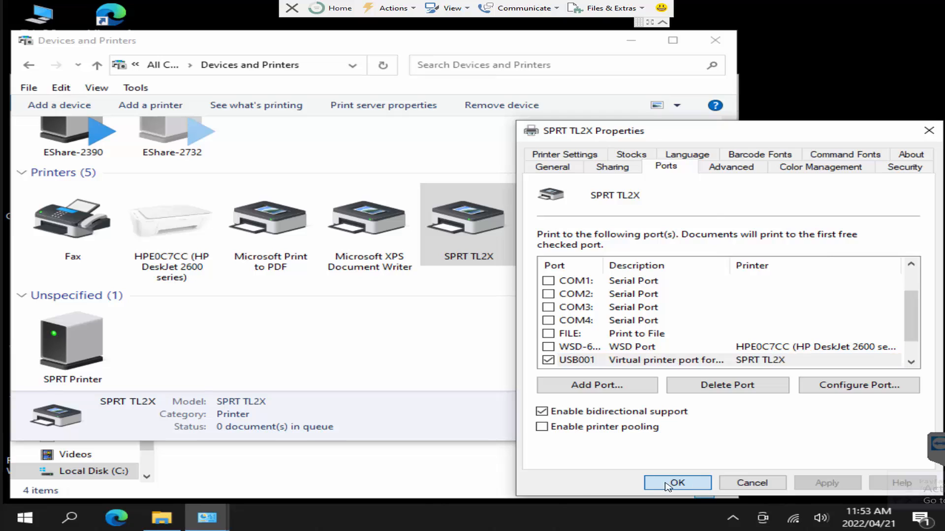
left_click(553, 166)
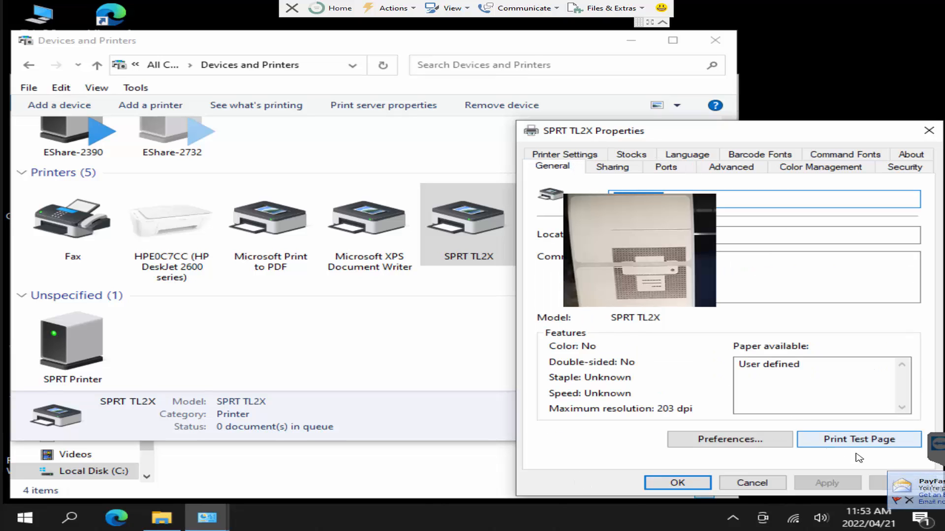
left_click(858, 439)
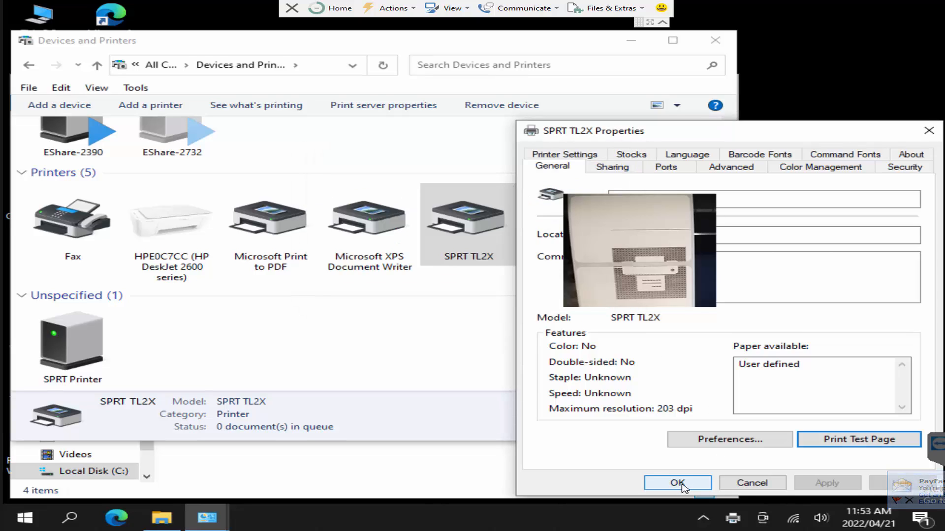
left_click(677, 483)
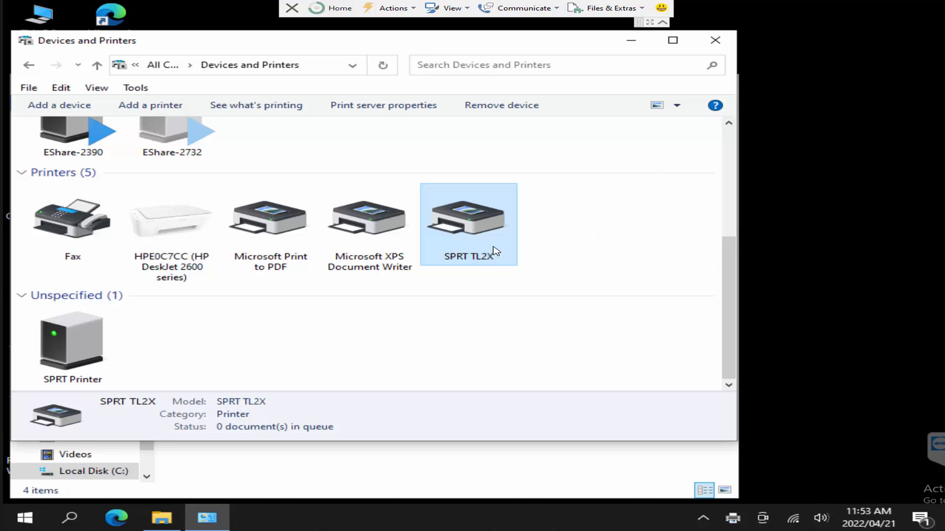
double_click(466, 222)
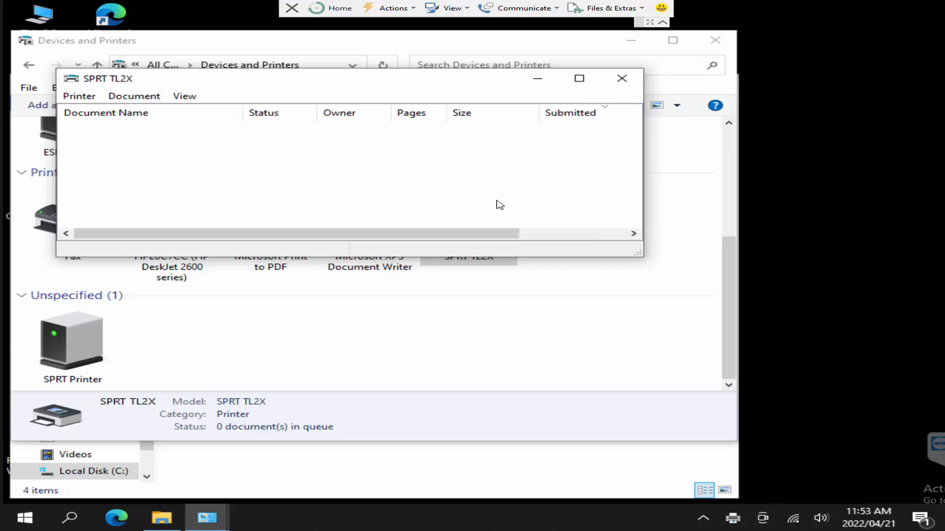
left_click(622, 79)
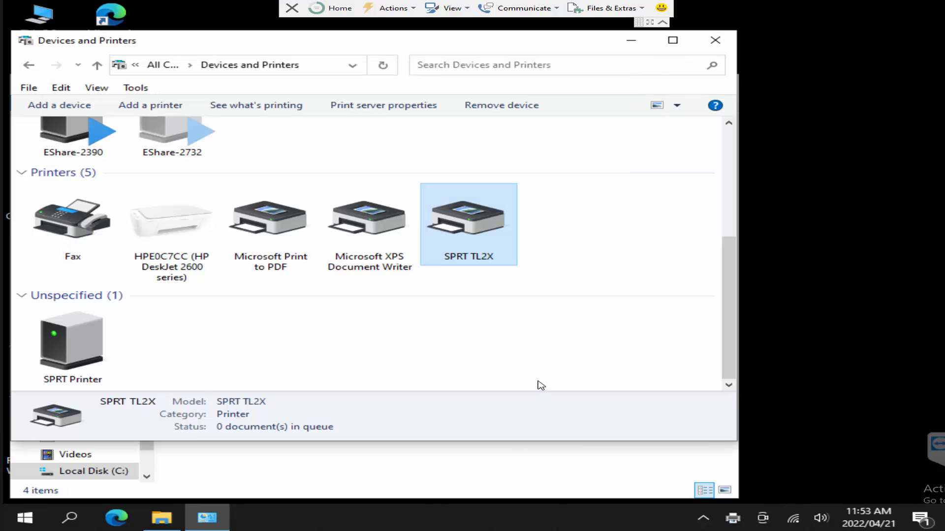
mouse_move(544, 368)
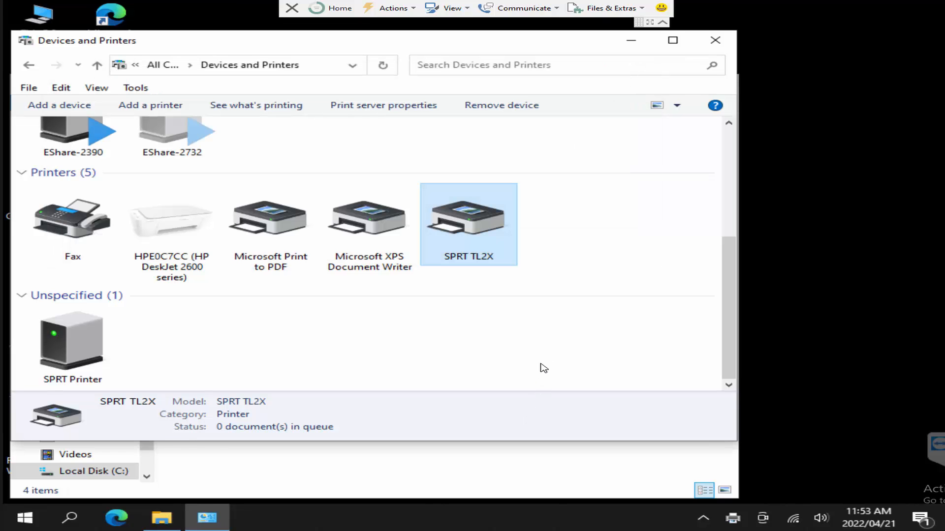
mouse_move(561, 472)
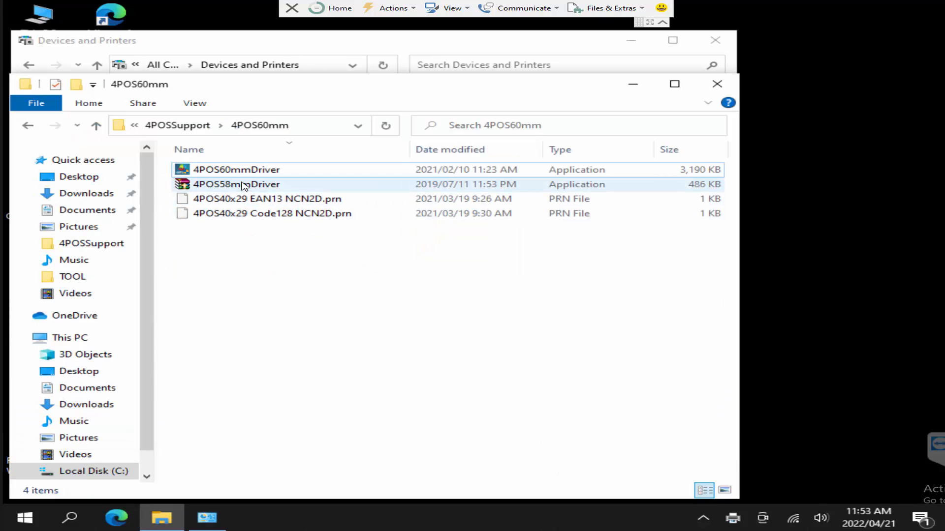
mouse_move(237, 187)
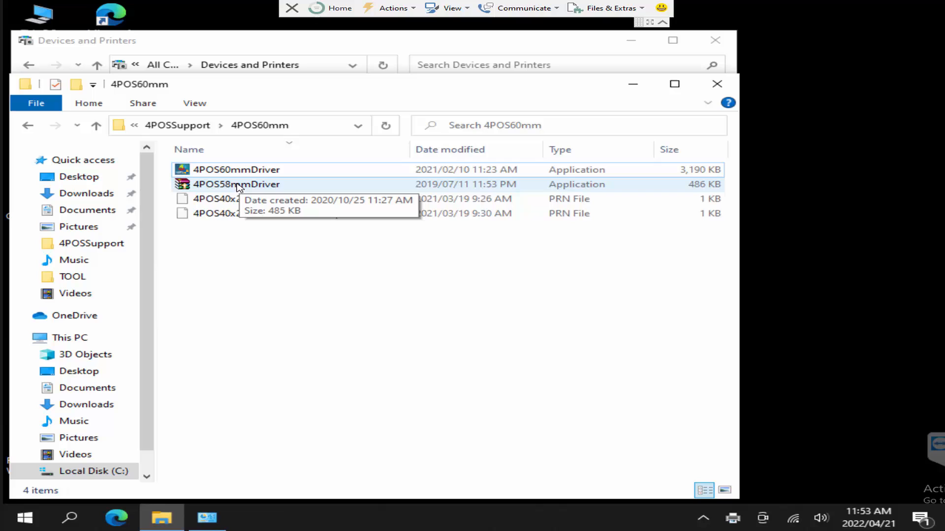
Step: Run 4POS58mmDriver, accept the licence and install the 58 Series model driver
double_click(237, 185)
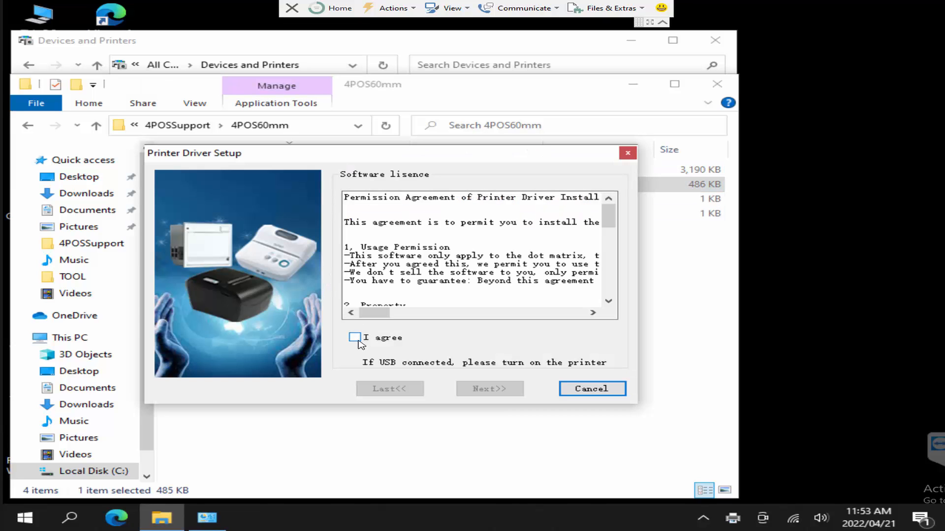
left_click(354, 337)
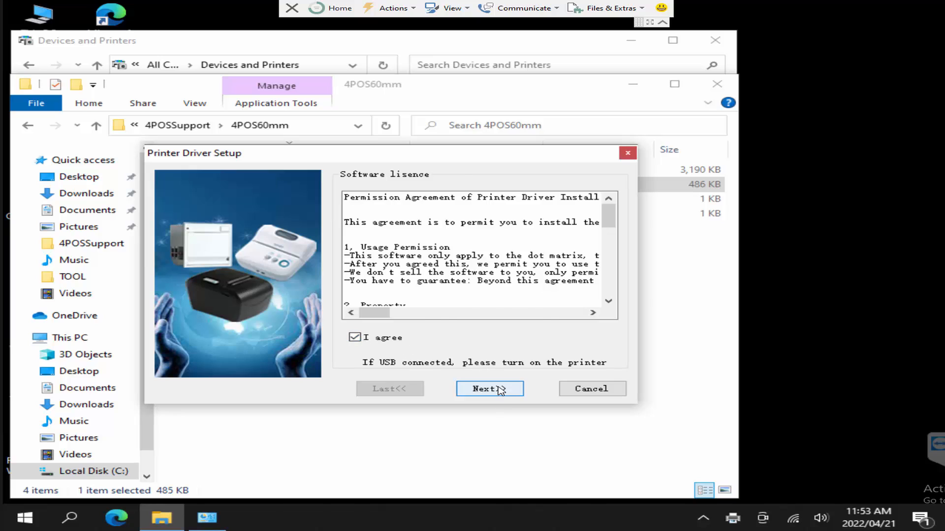
left_click(490, 389)
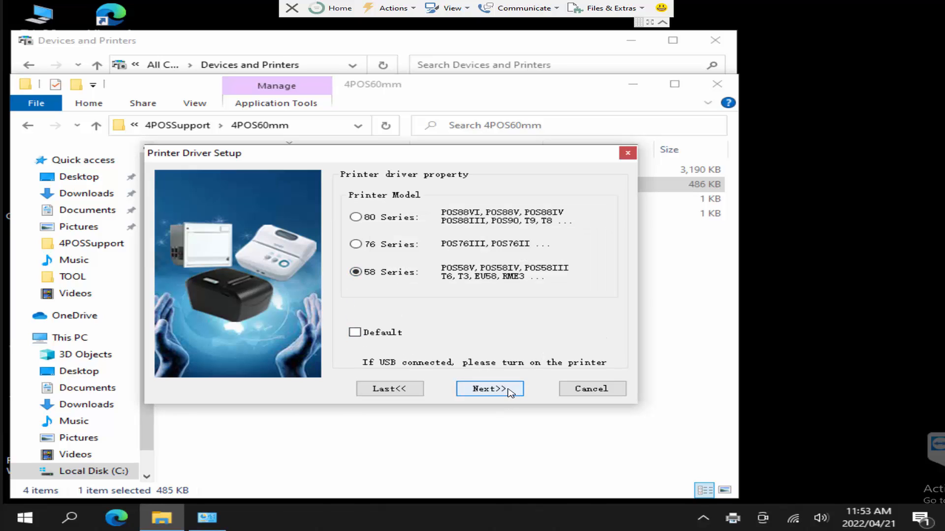
left_click(490, 389)
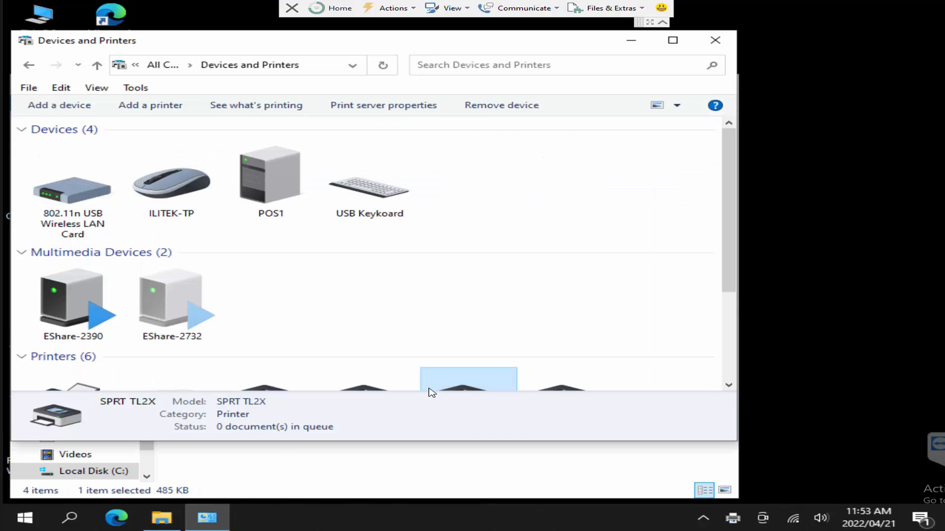
Step: Bring up the properties of the newly added 58mm Series Printer
scroll("down", 3)
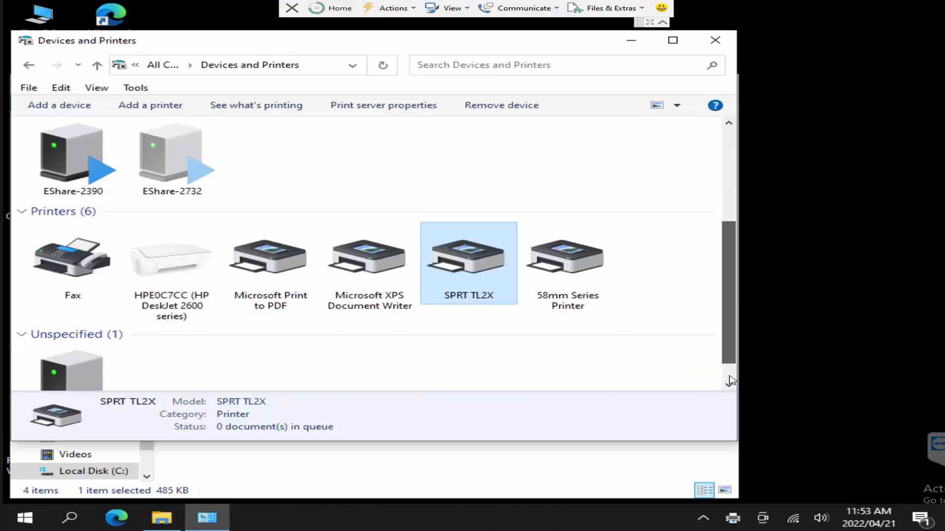
right_click(567, 255)
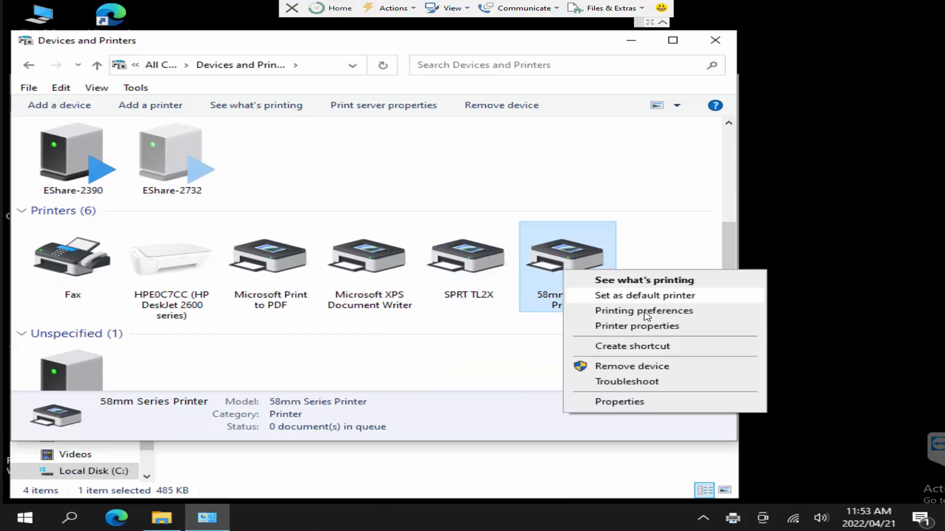
left_click(620, 401)
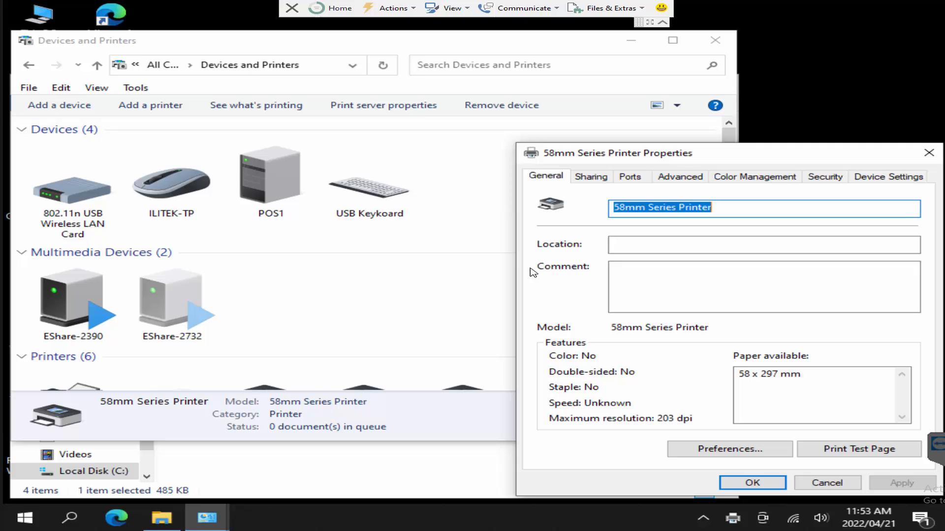
Step: Confirm on the Ports page that 58mm Series Printer uses USB001, then close its properties with OK
left_click(630, 177)
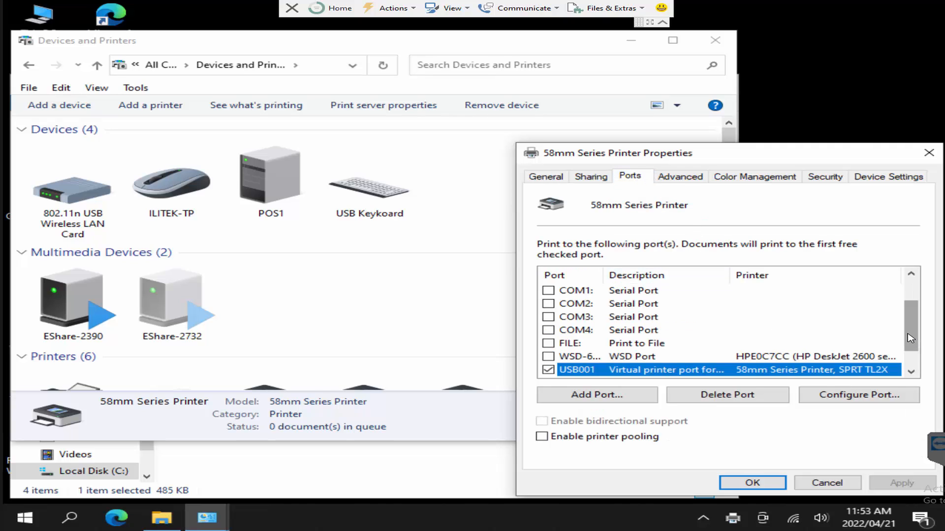
scroll("down", 3)
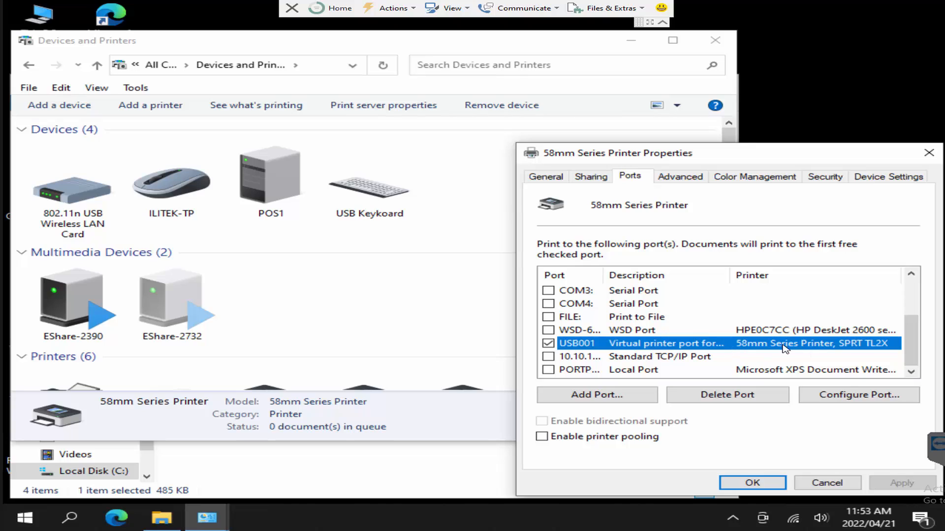
mouse_move(872, 350)
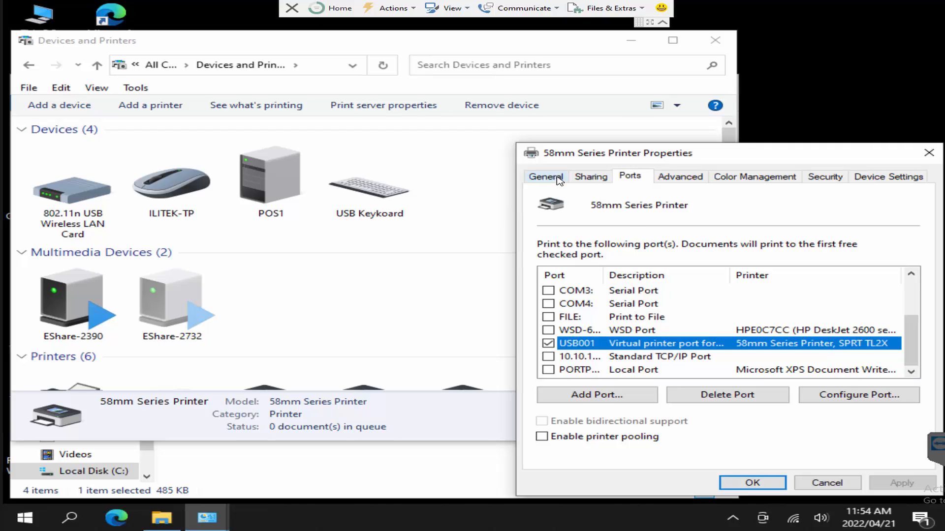
left_click(545, 176)
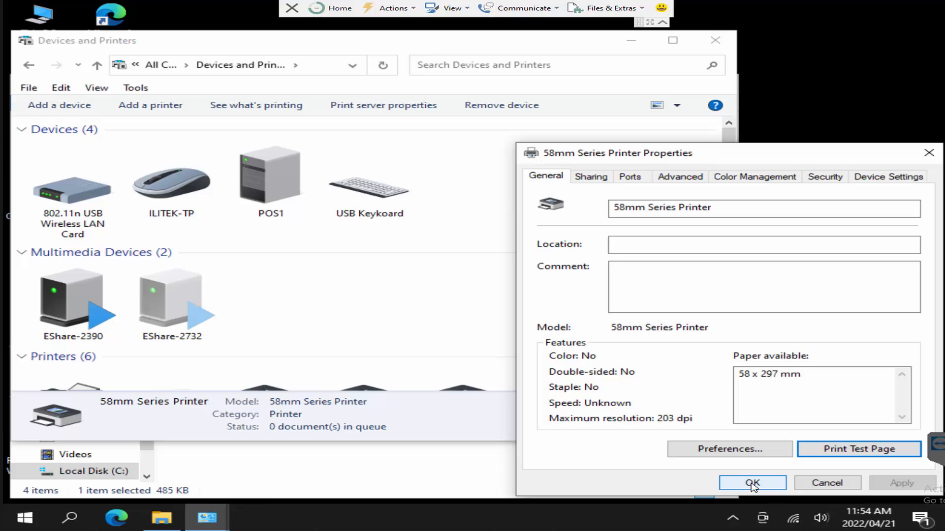
left_click(752, 482)
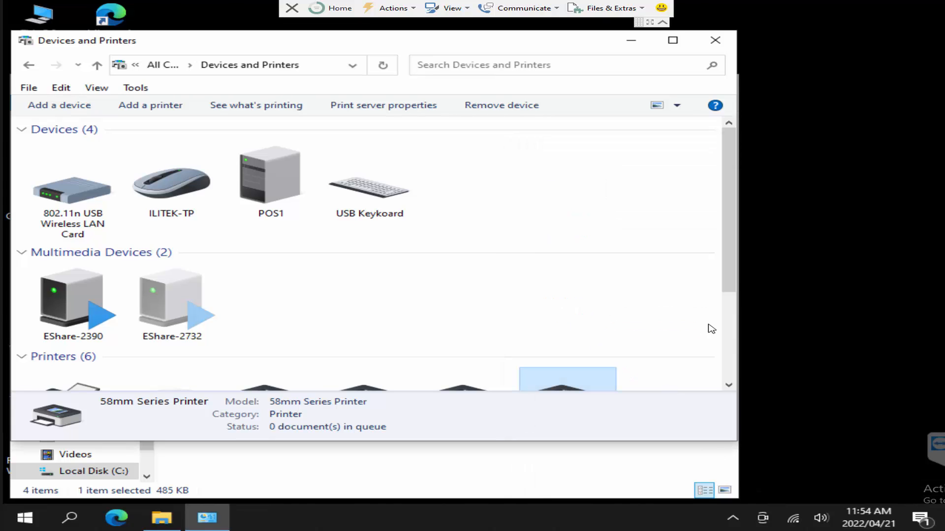
scroll("down", 3)
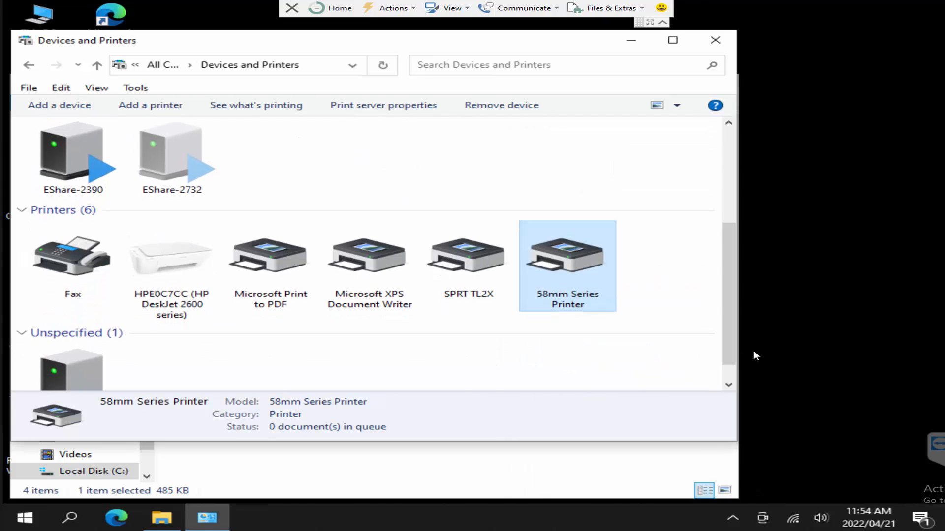
mouse_move(773, 330)
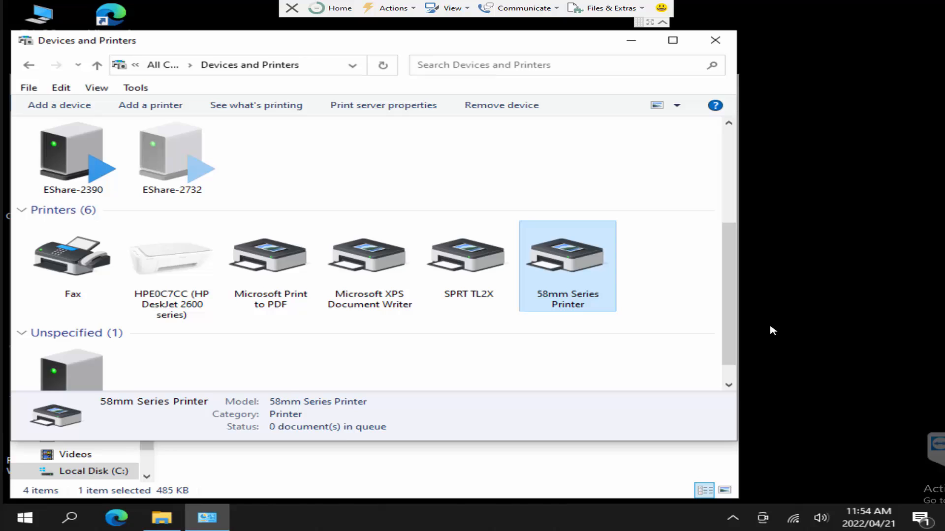
mouse_move(540, 336)
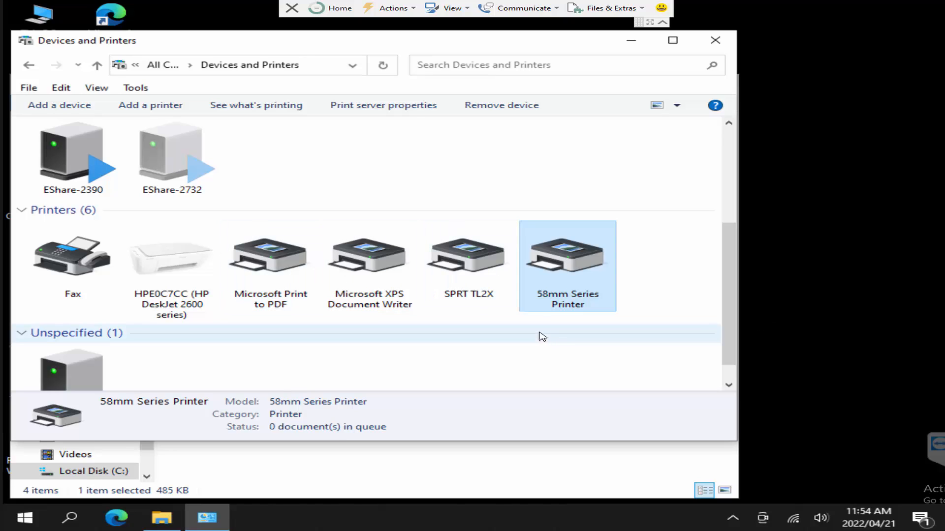
mouse_move(594, 304)
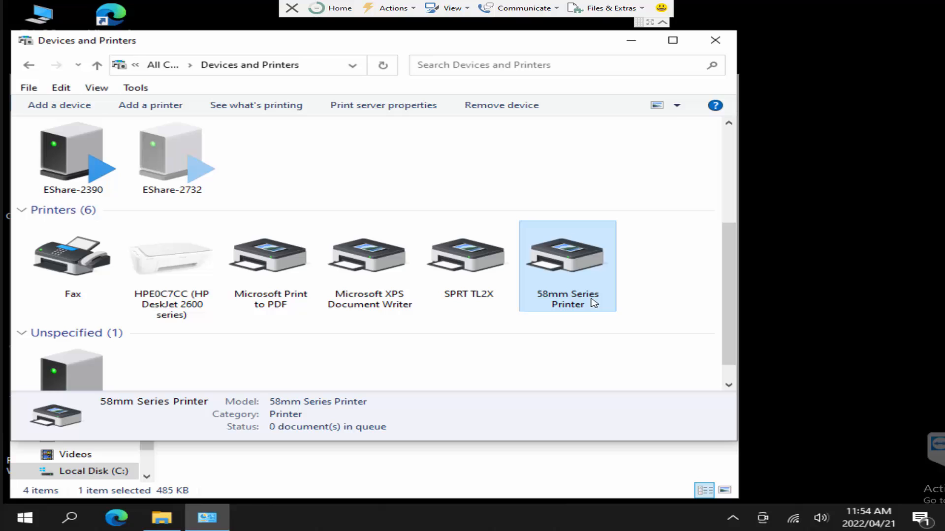
mouse_move(639, 304)
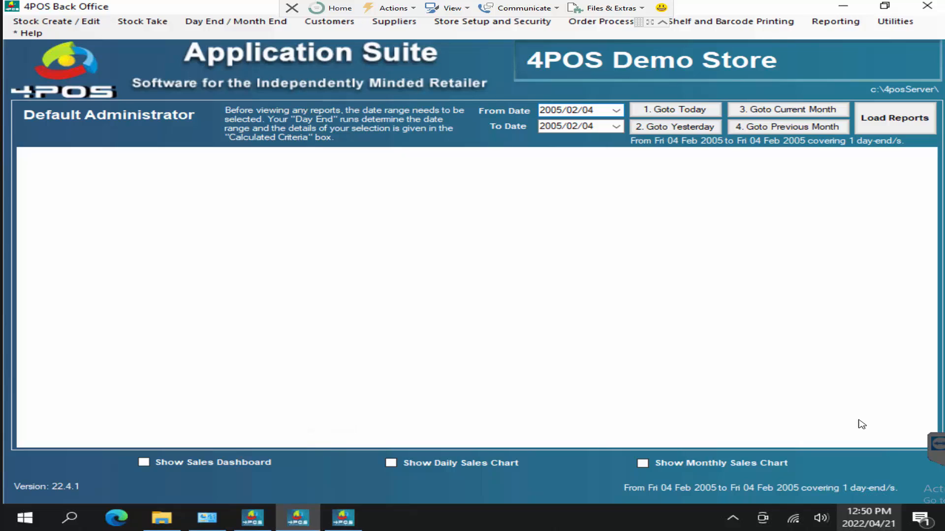
mouse_move(735, 407)
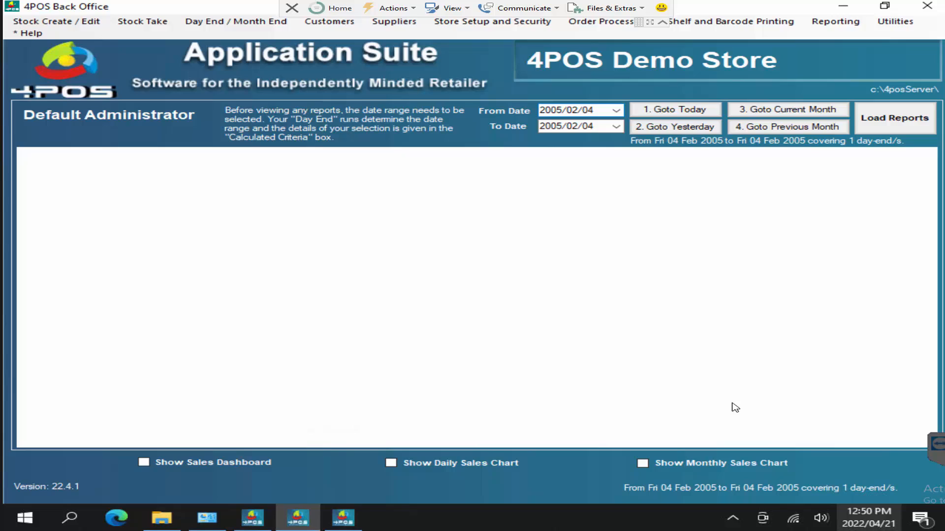
mouse_move(734, 277)
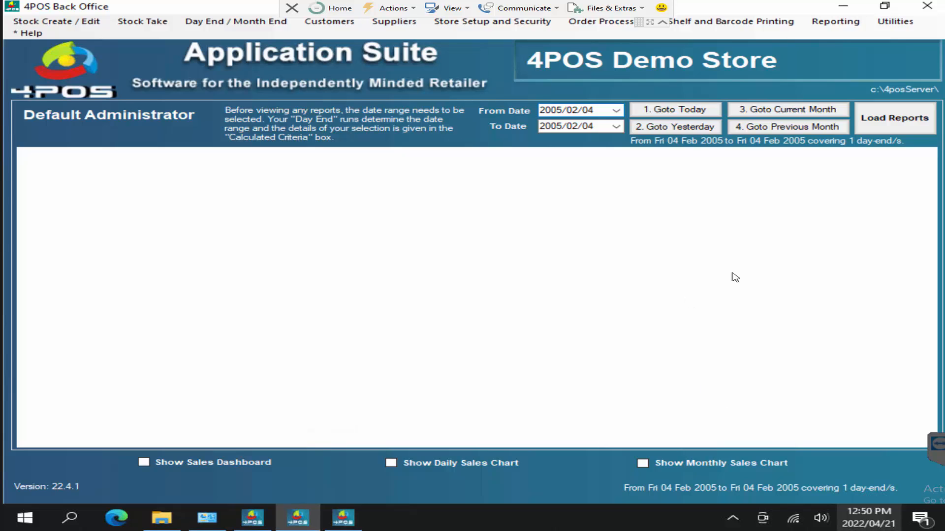
mouse_move(688, 36)
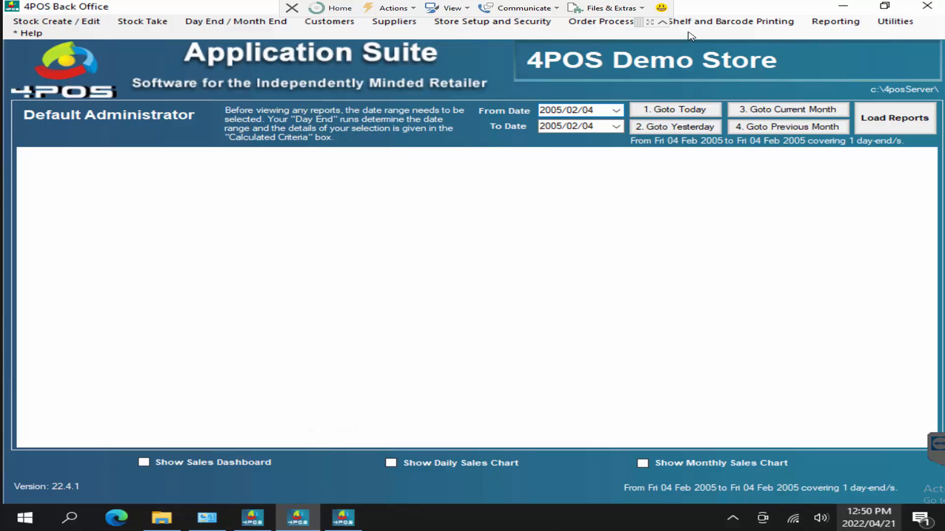
Step: Show the Shelf and Barcode Printing options in the 4POS Back Office menu bar
left_click(727, 21)
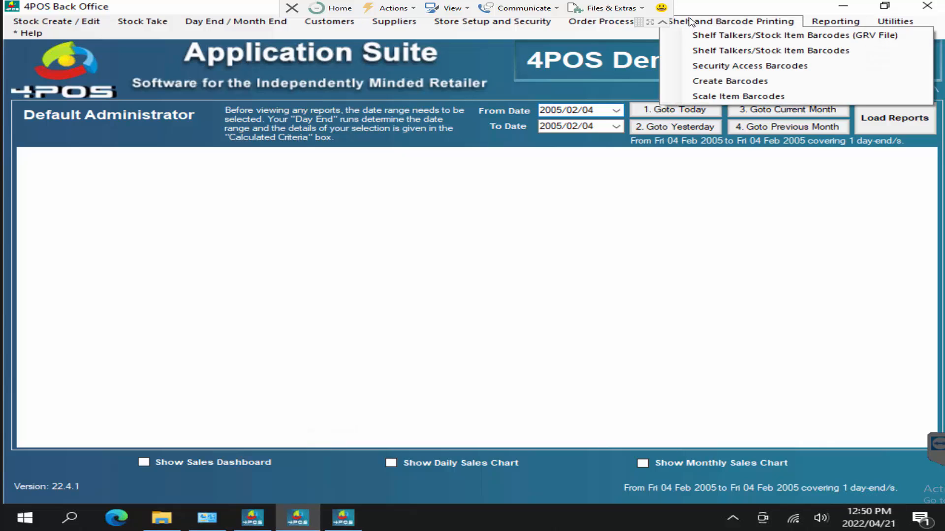
Step: Start stock item barcode printing on SPRT TL2X with the 4POS Standard Label With Price
left_click(771, 50)
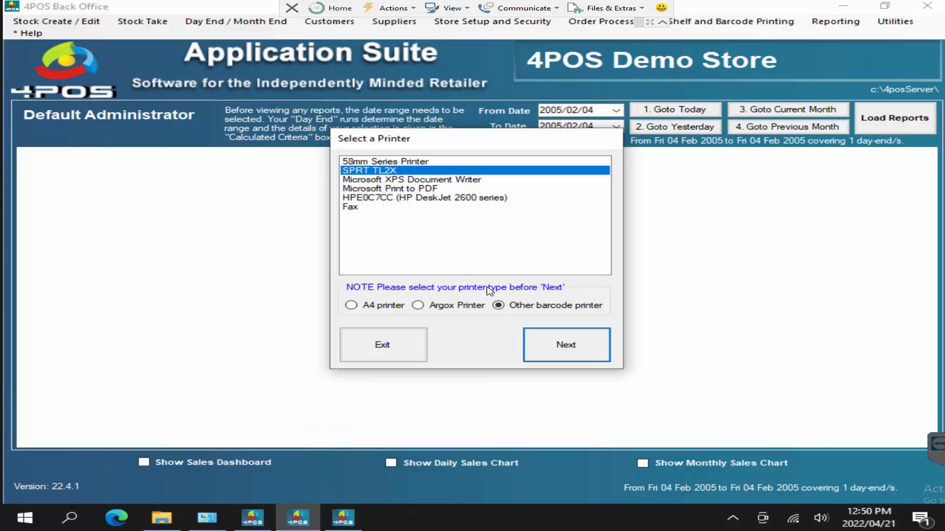
mouse_move(379, 175)
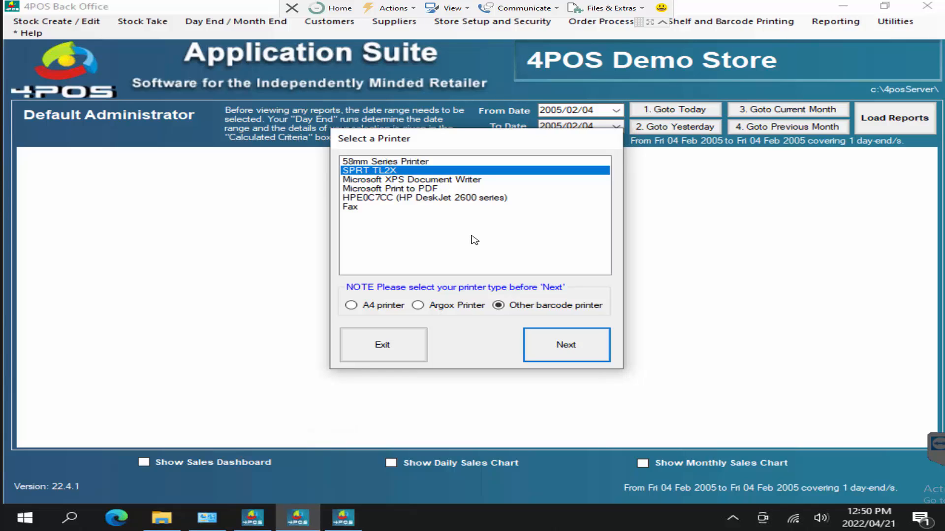
mouse_move(539, 328)
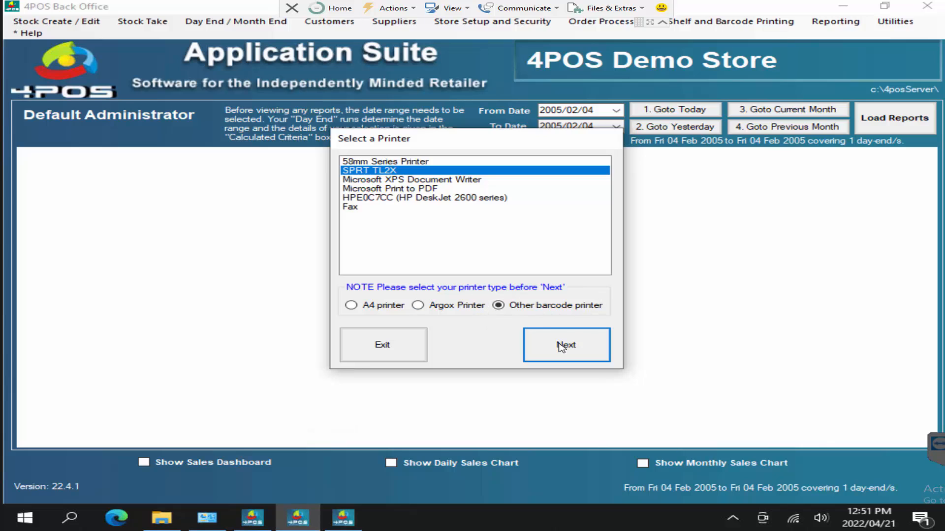
left_click(566, 346)
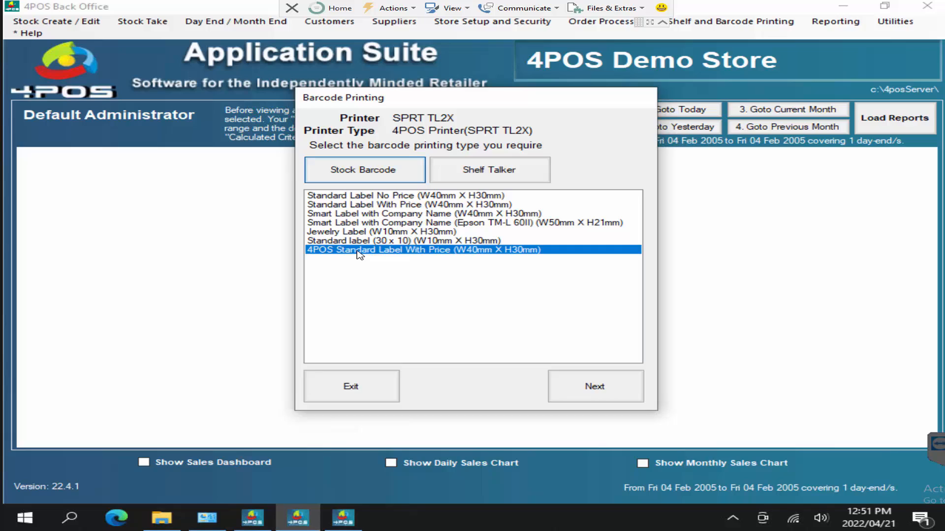
mouse_move(556, 352)
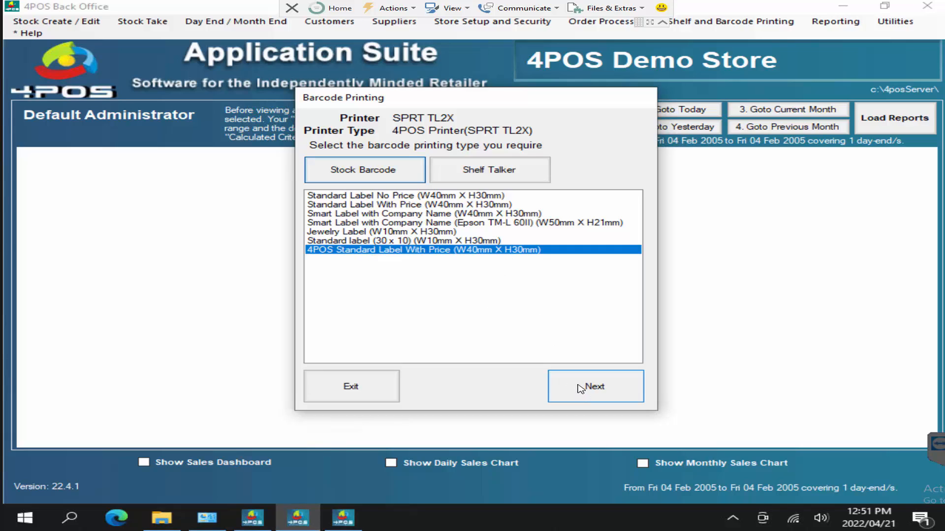
left_click(595, 385)
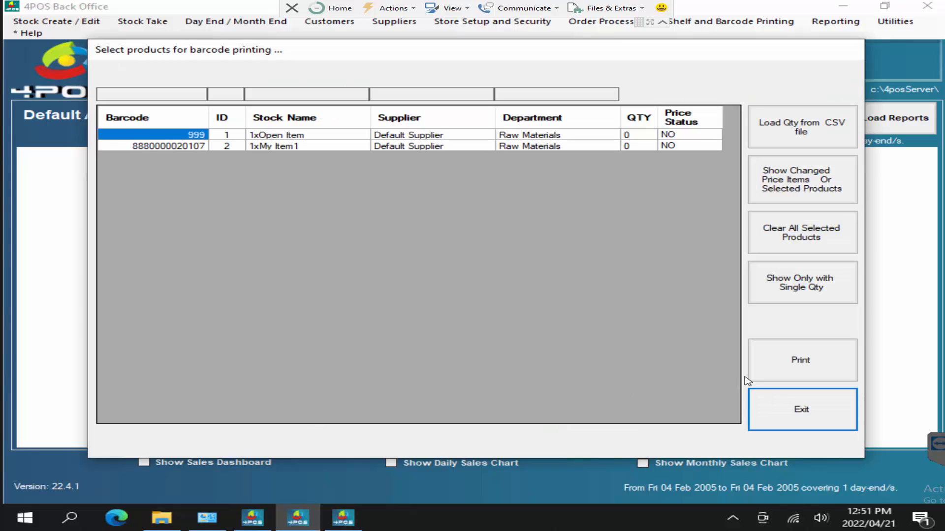
Step: Print 2 labels of 1xMy Item1 for the Default Price Channel
left_click(638, 145)
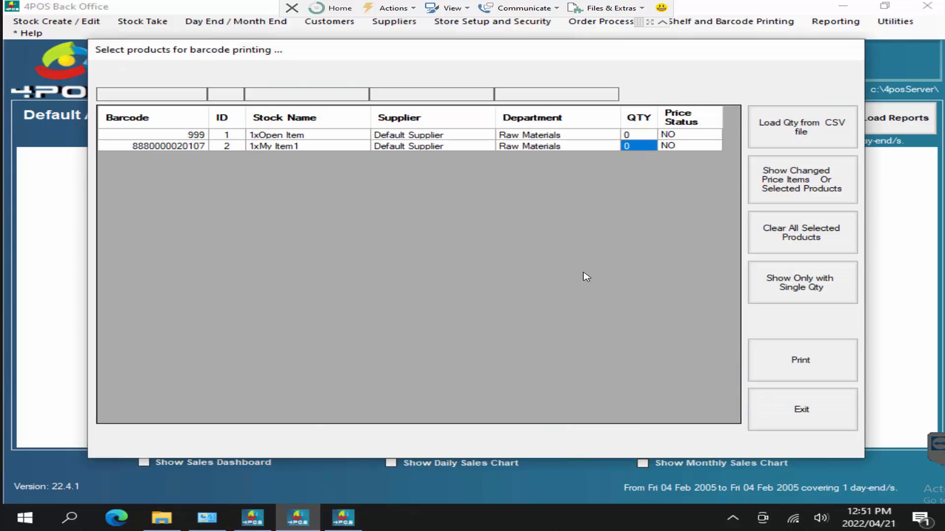
type("2")
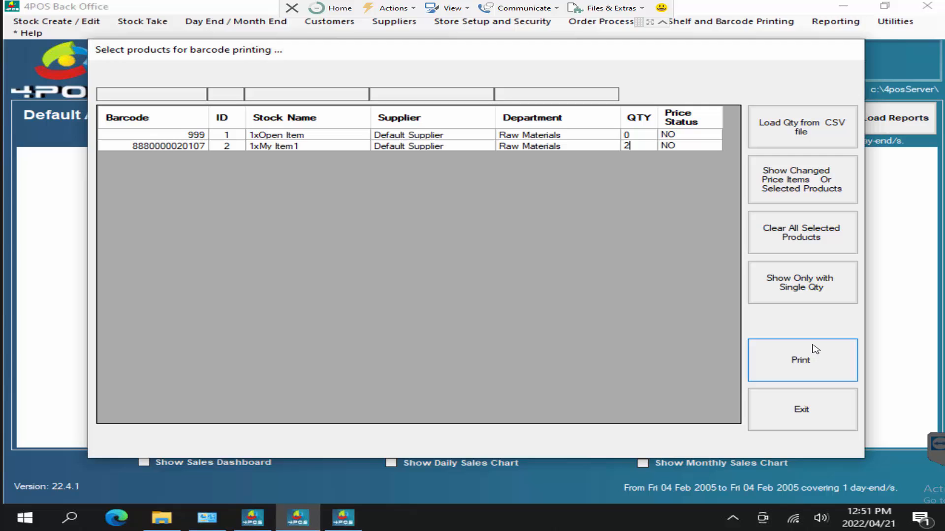
left_click(801, 360)
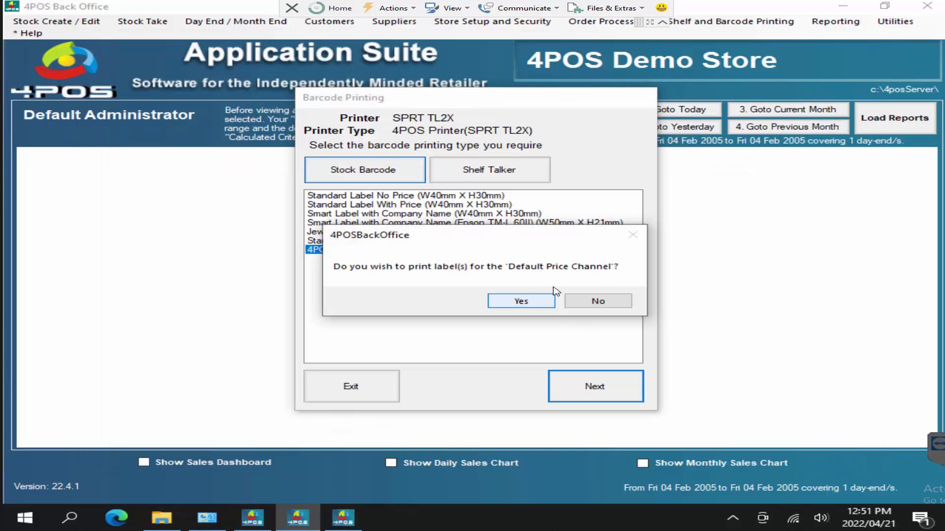
left_click(520, 301)
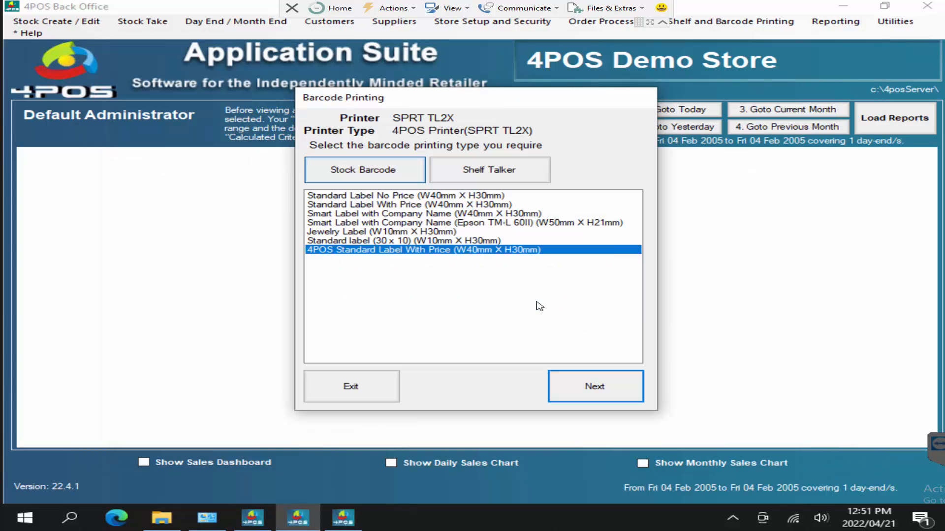
left_click(595, 386)
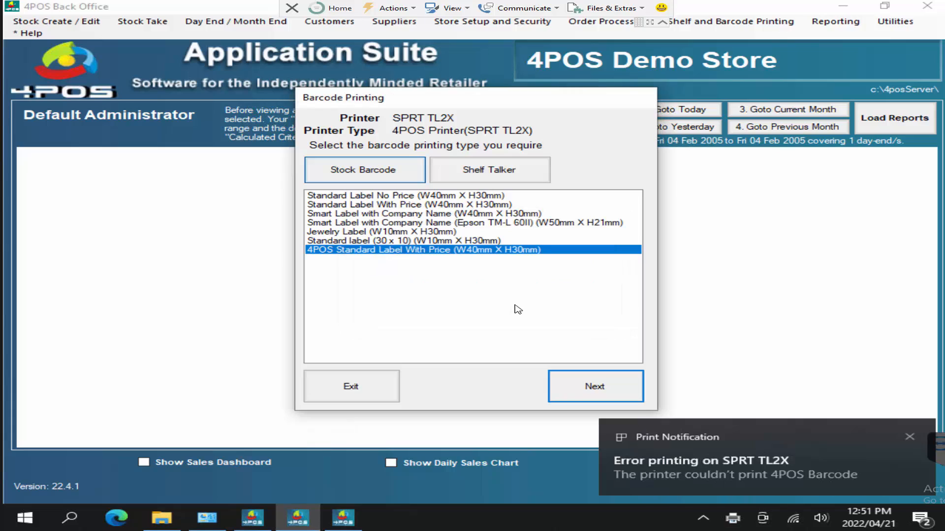
mouse_move(522, 303)
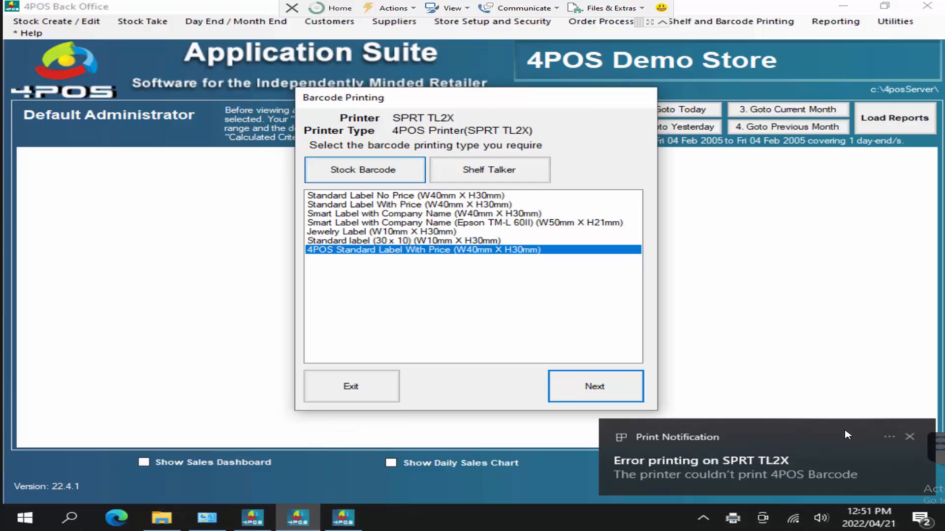
mouse_move(914, 439)
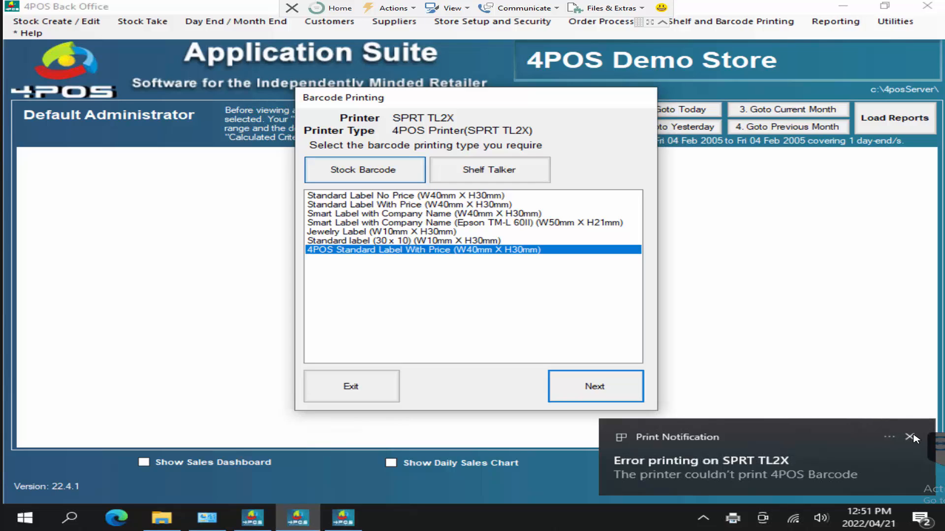
Step: Dismiss the SPRT TL2X print error and bring up the 4POS Scan settings window
left_click(909, 437)
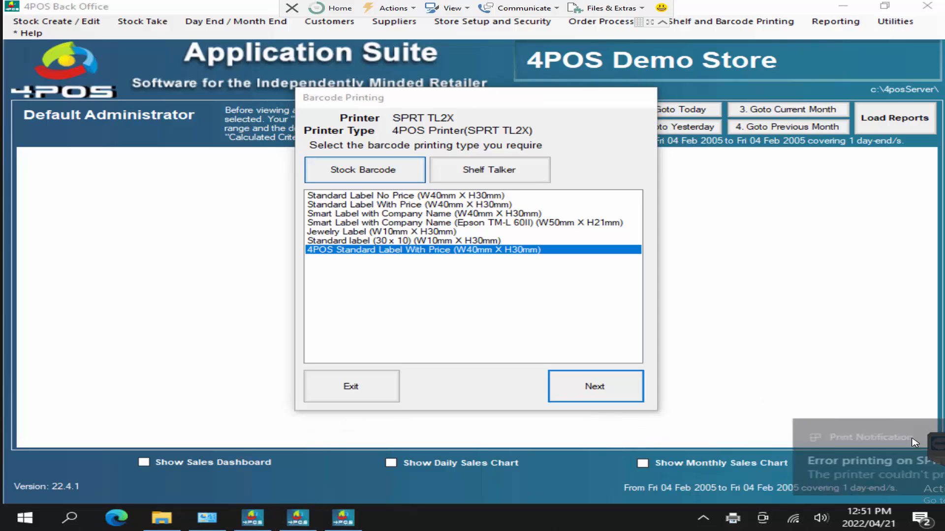
left_click(351, 385)
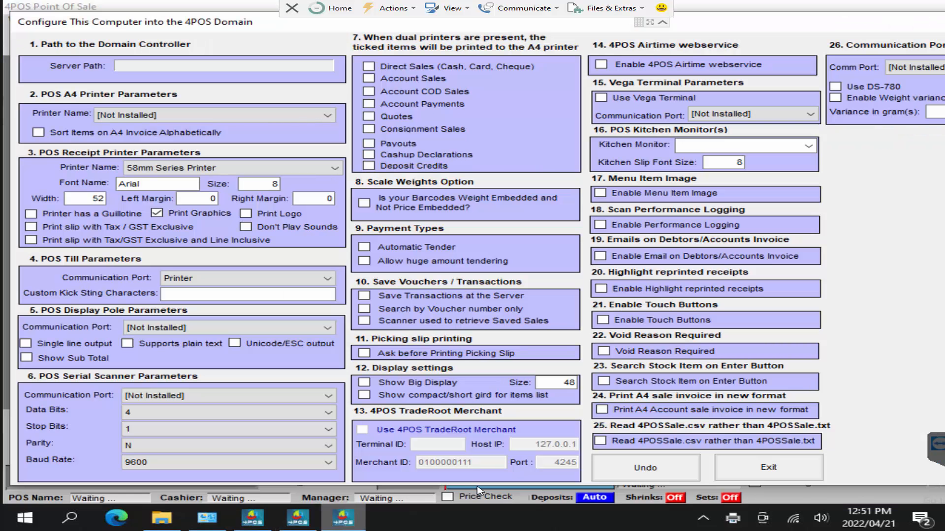
mouse_move(891, 446)
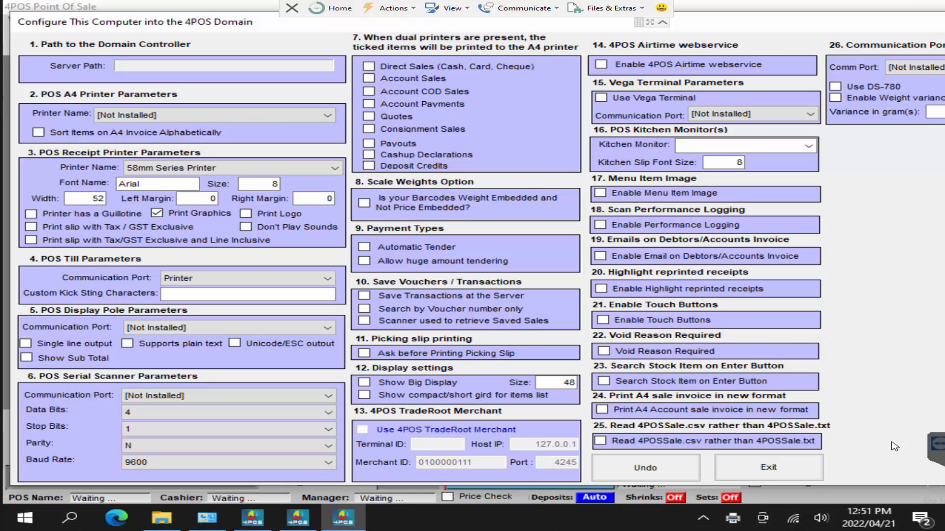
mouse_move(840, 398)
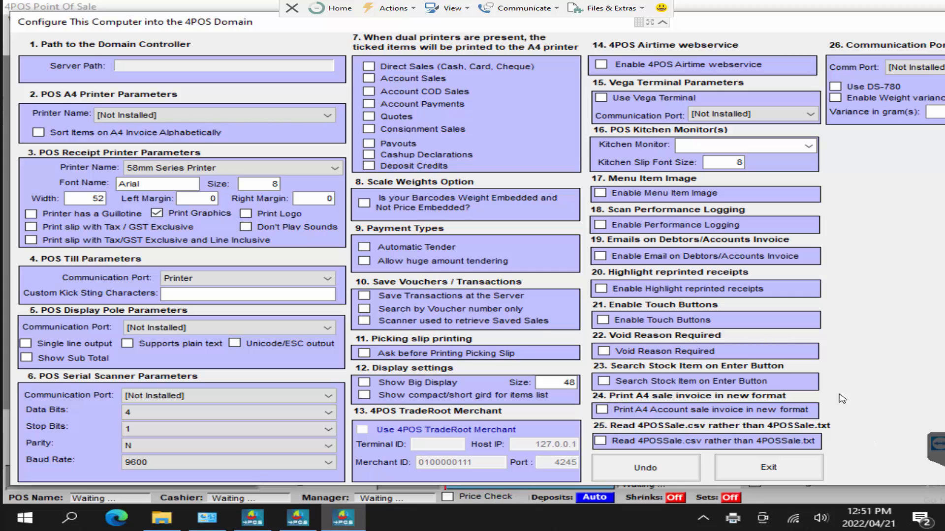
mouse_move(47, 156)
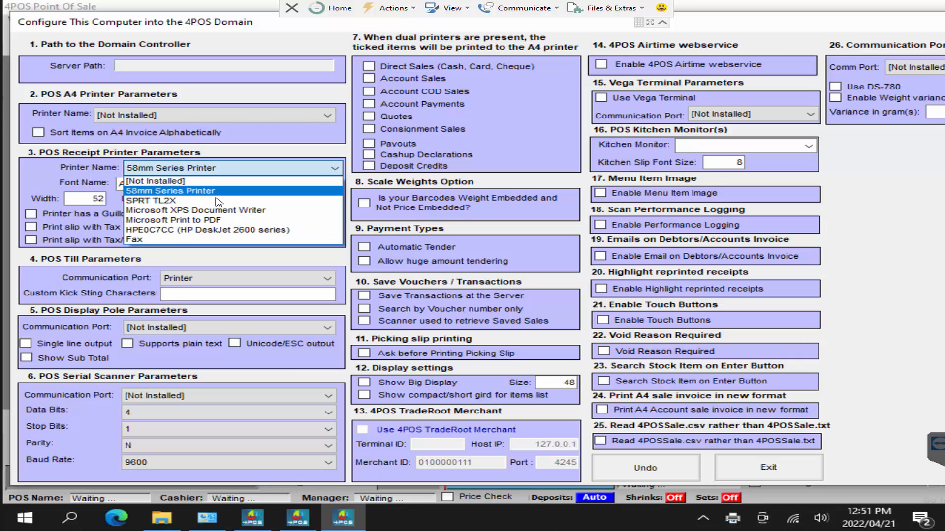
mouse_move(212, 193)
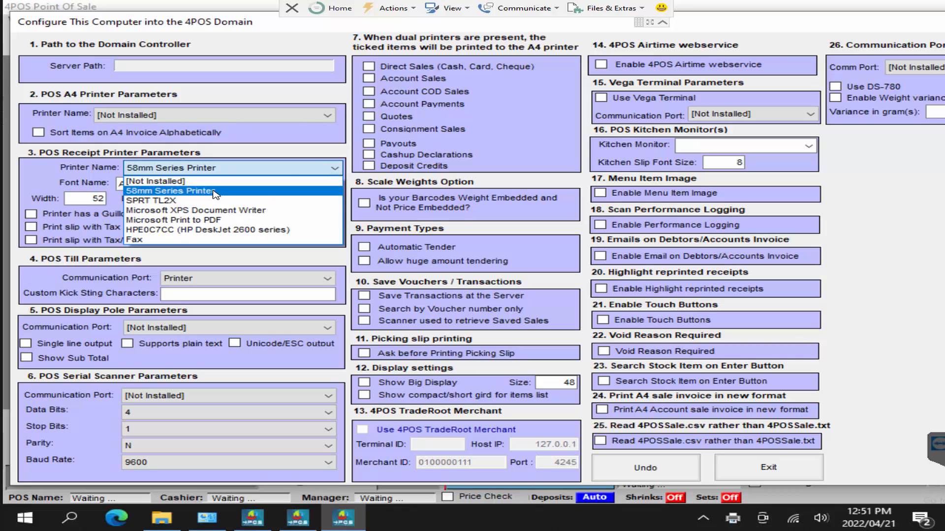
Step: Save 58mm Series Printer as the POS receipt printer and acknowledge the restart notice
left_click(172, 191)
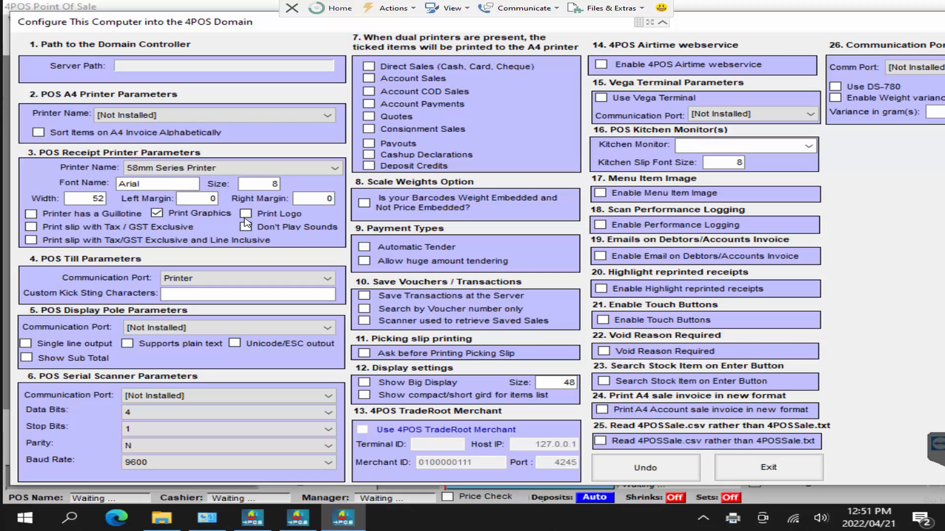
mouse_move(288, 202)
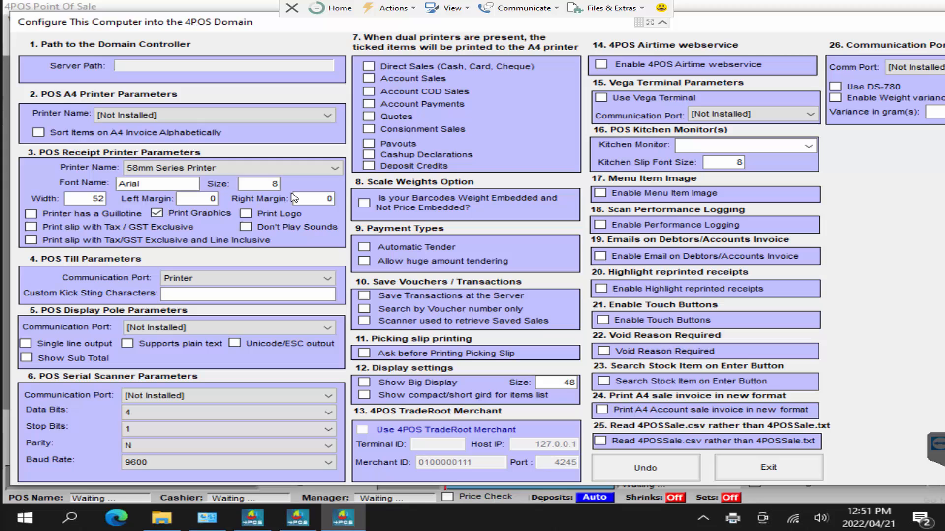
left_click(89, 198)
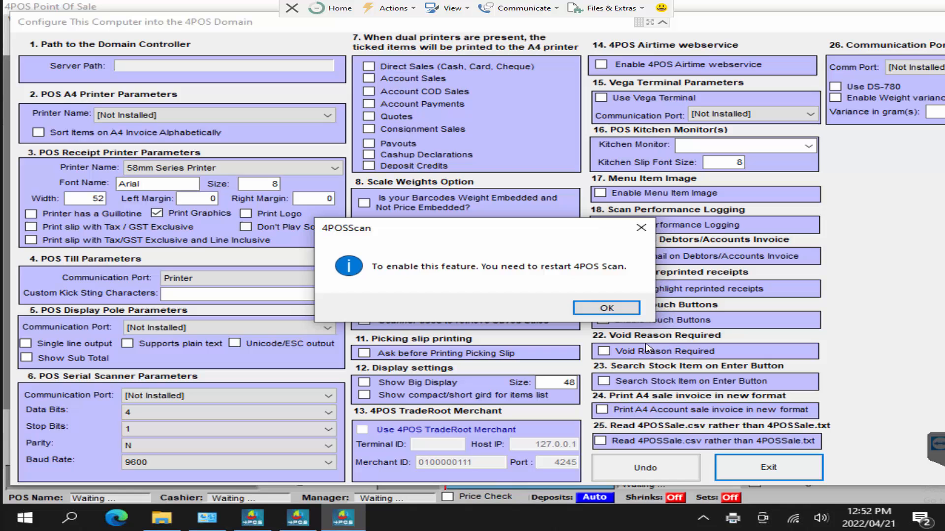
left_click(606, 308)
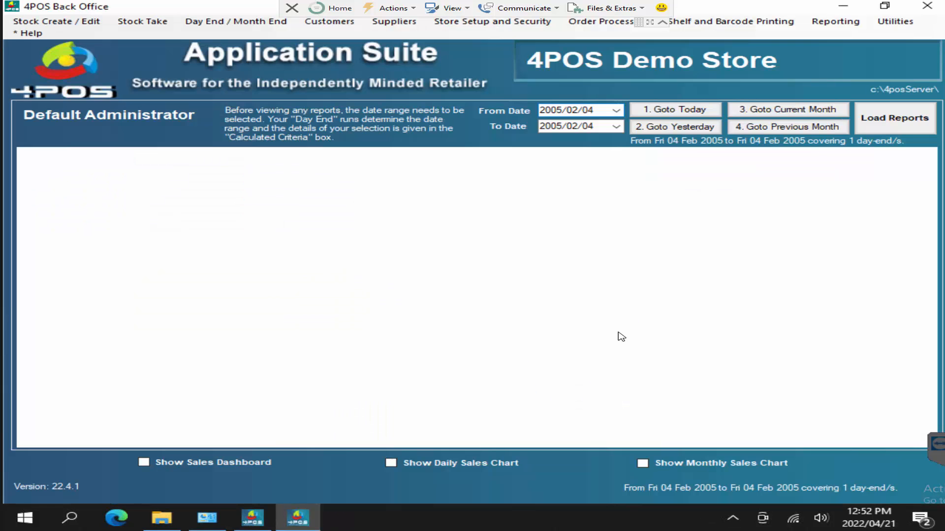
Step: Relaunch 4POSScan from the Start menu's 4POS program group
left_click(23, 516)
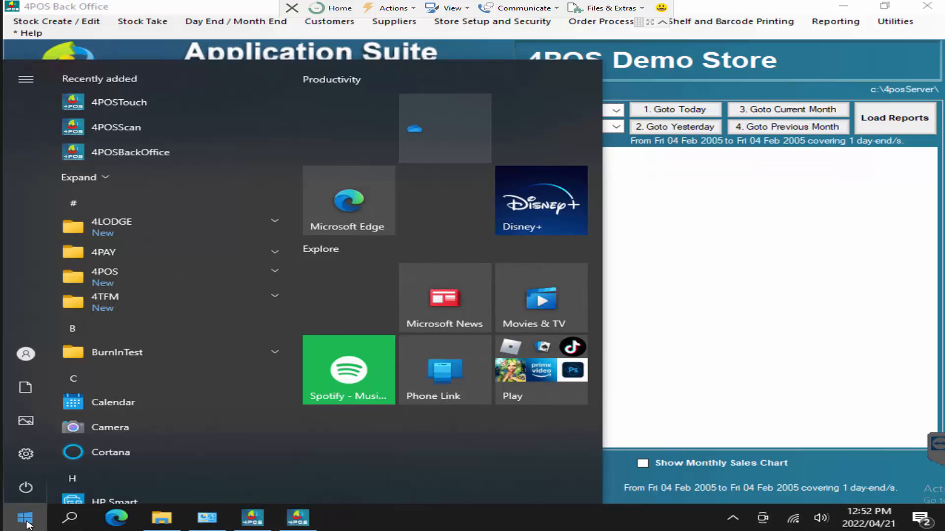
left_click(104, 276)
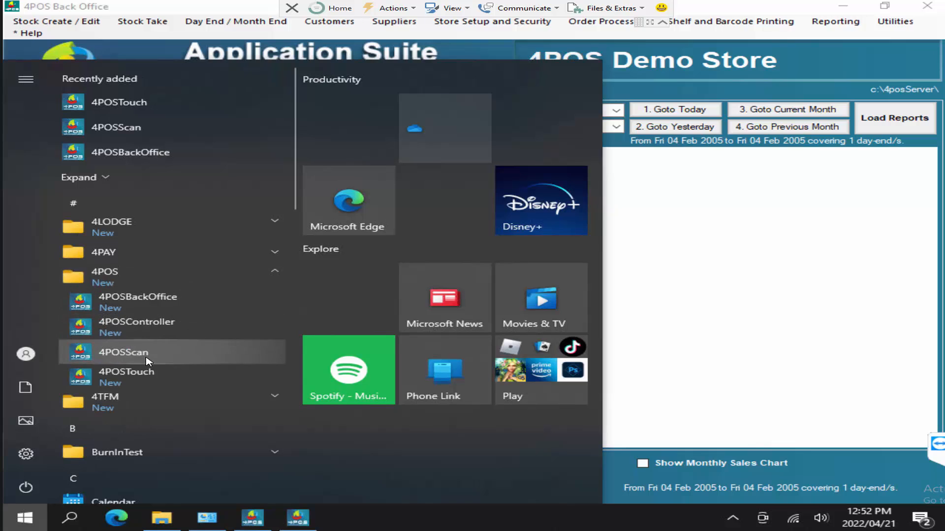
left_click(123, 352)
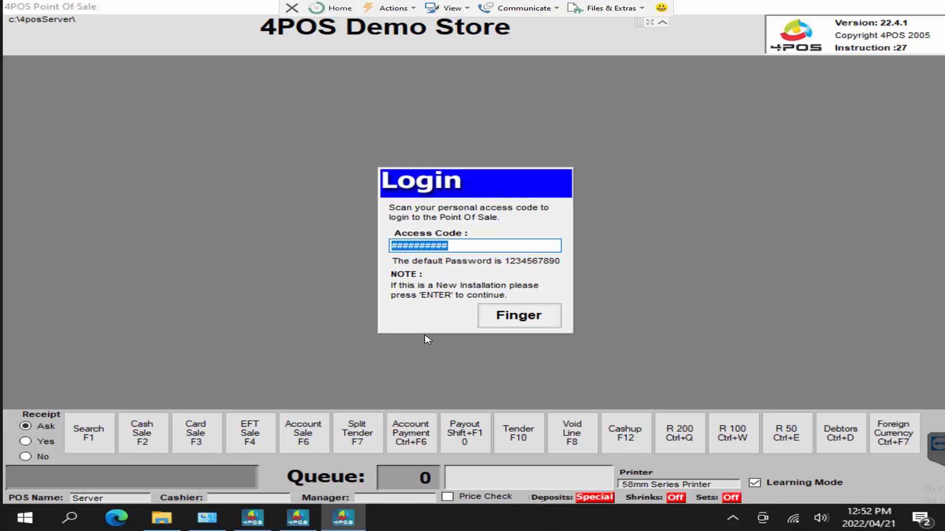
Step: Log in to the Point Of Sale as the Default cashier with the default access code
key("Enter")
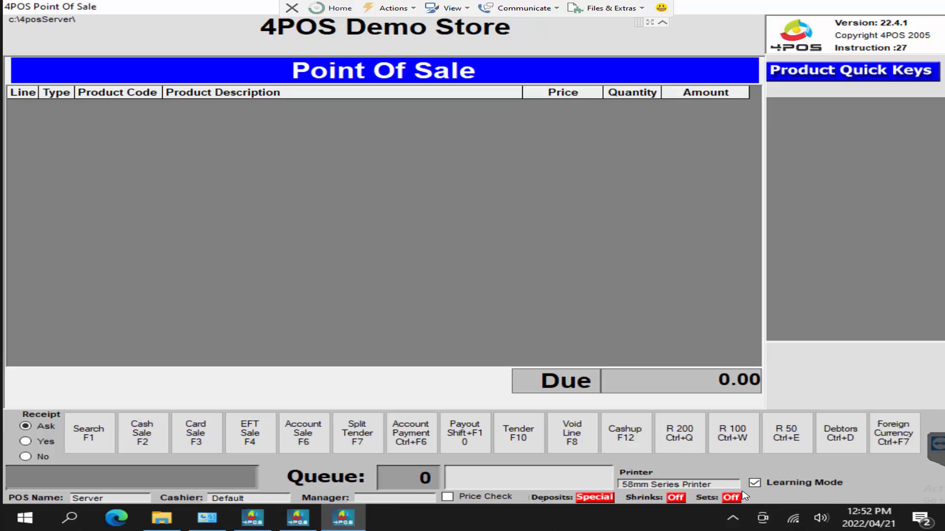
mouse_move(736, 488)
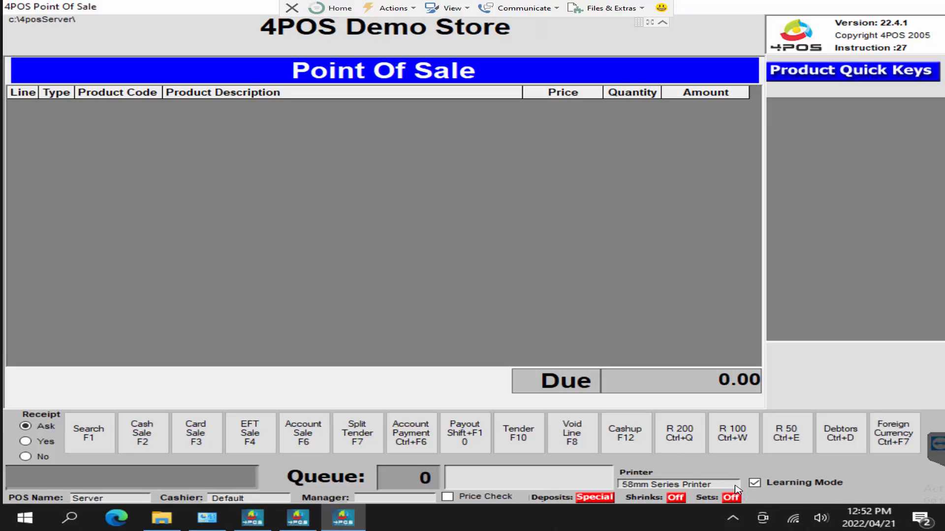